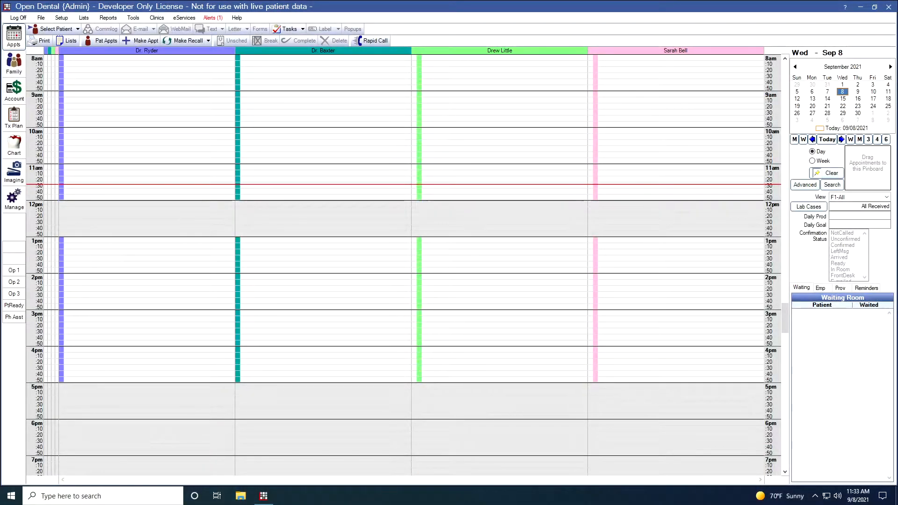
mouse_move(170, 104)
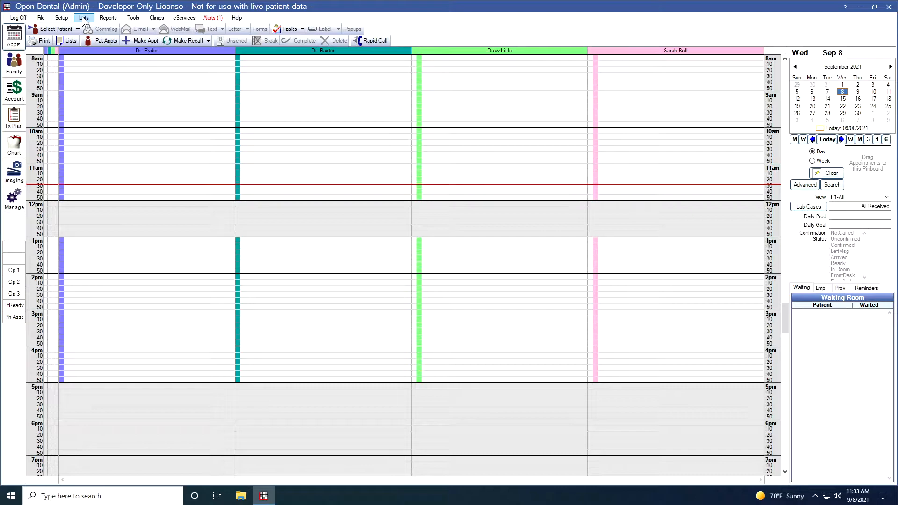
Step: Open Lists > Referrals to show the Douglas, Google and Smith referral sources
click(83, 18)
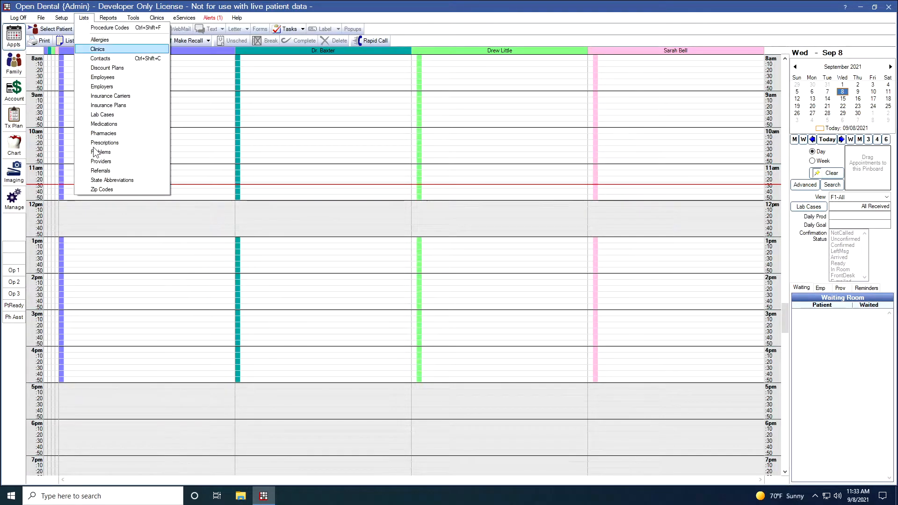
click(100, 171)
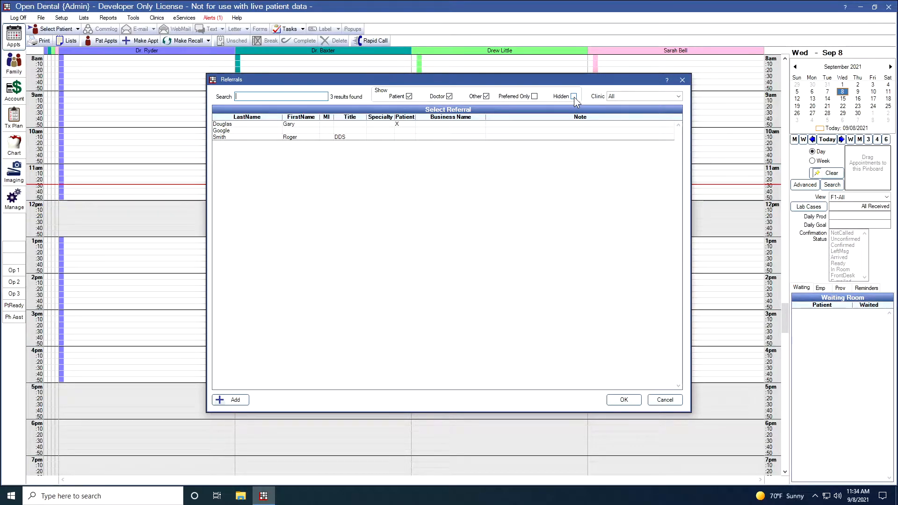
mouse_move(639, 96)
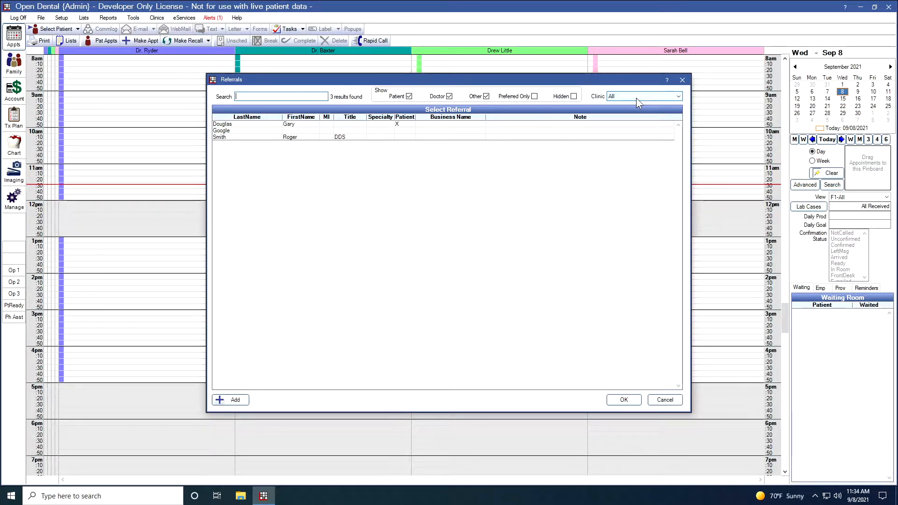
mouse_move(618, 116)
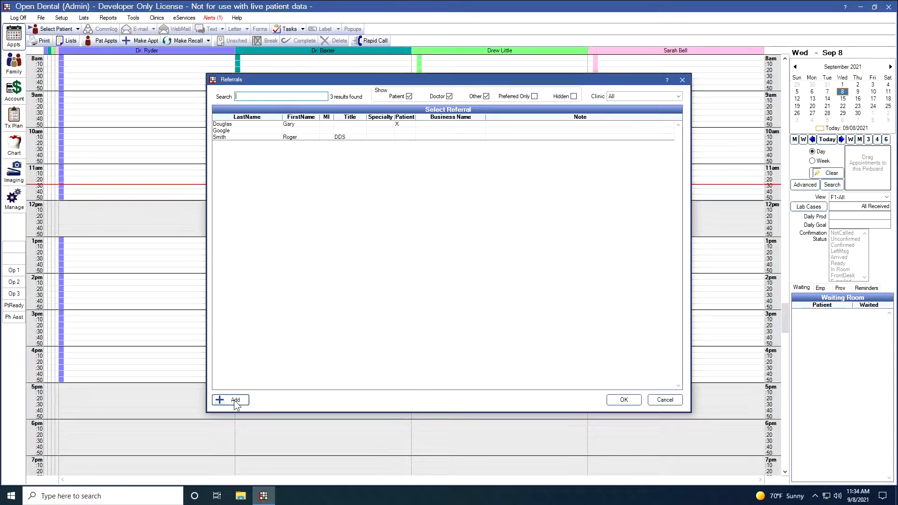
click(230, 400)
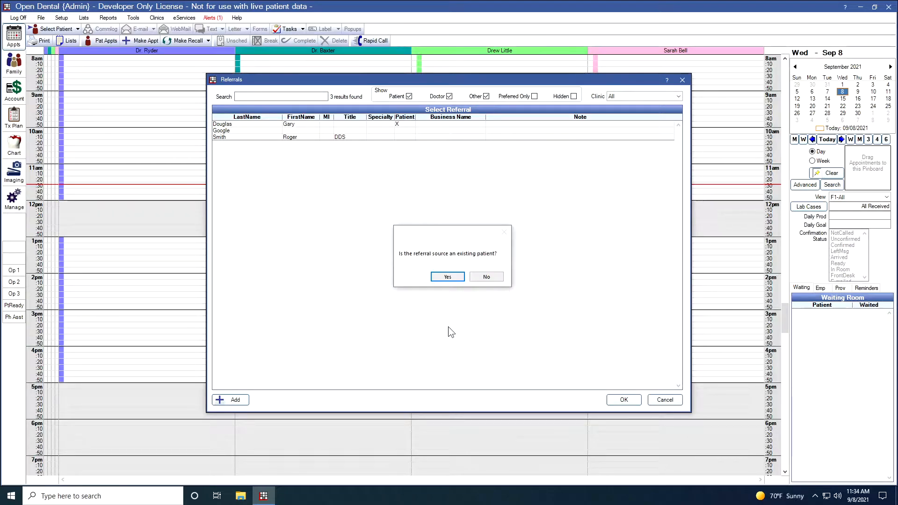
mouse_move(414, 259)
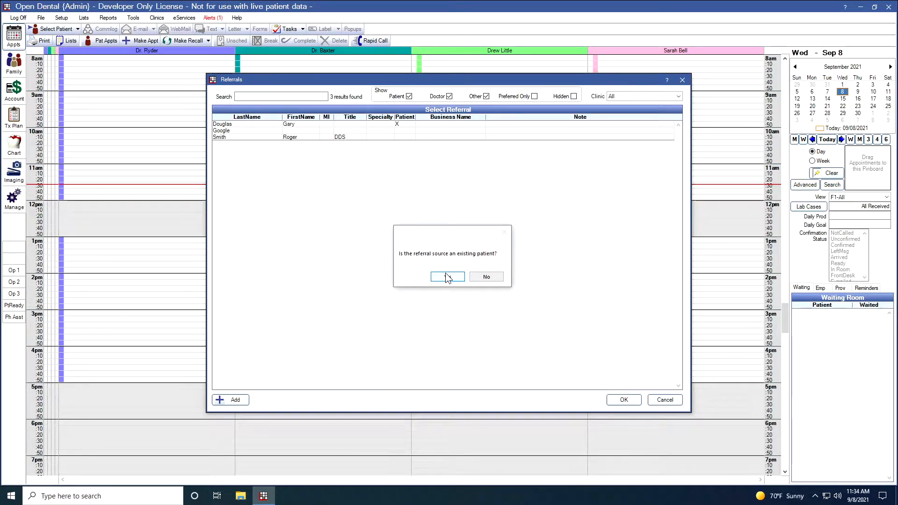
click(447, 277)
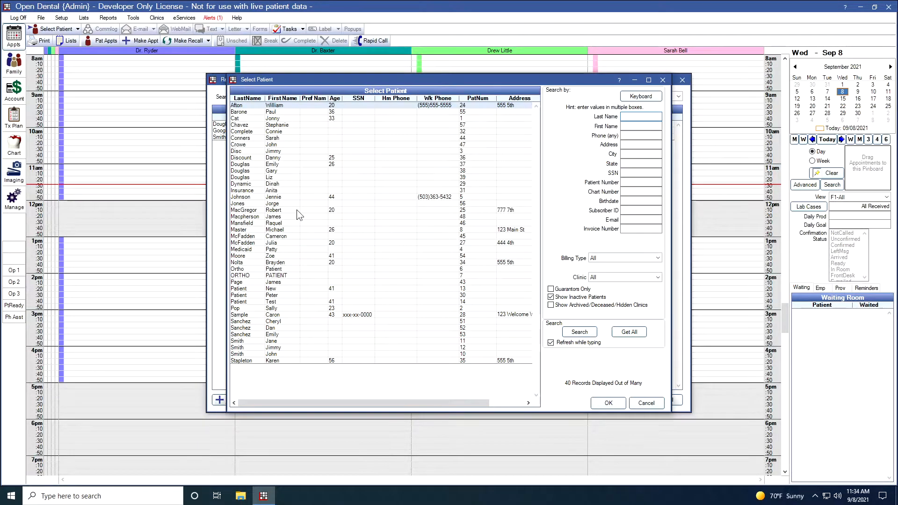
mouse_move(352, 309)
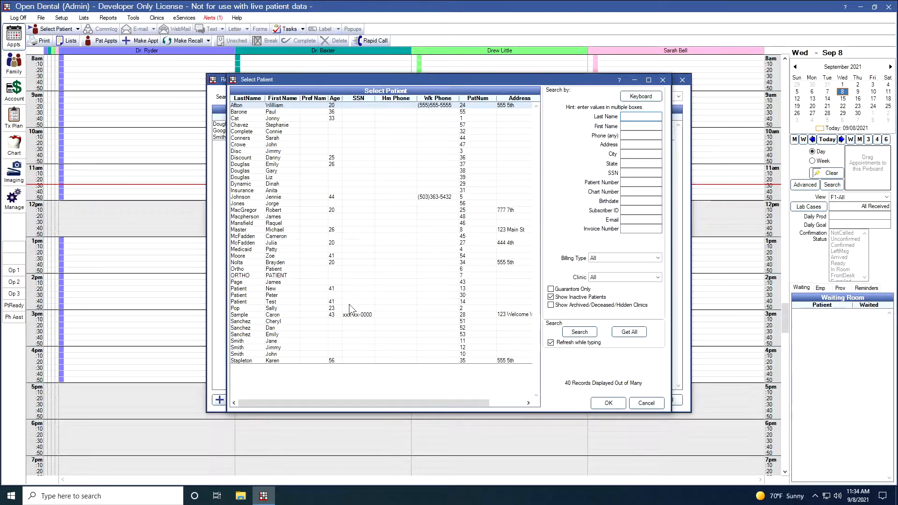
mouse_move(288, 230)
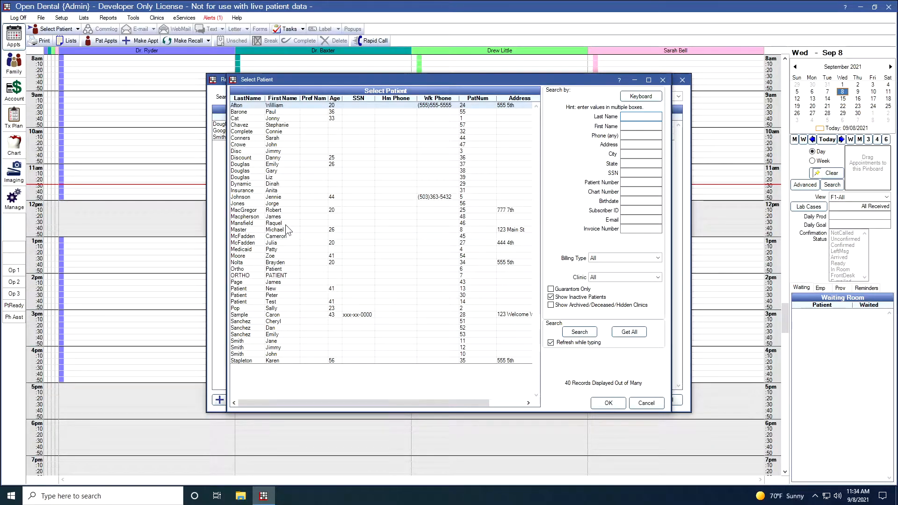
click(641, 116)
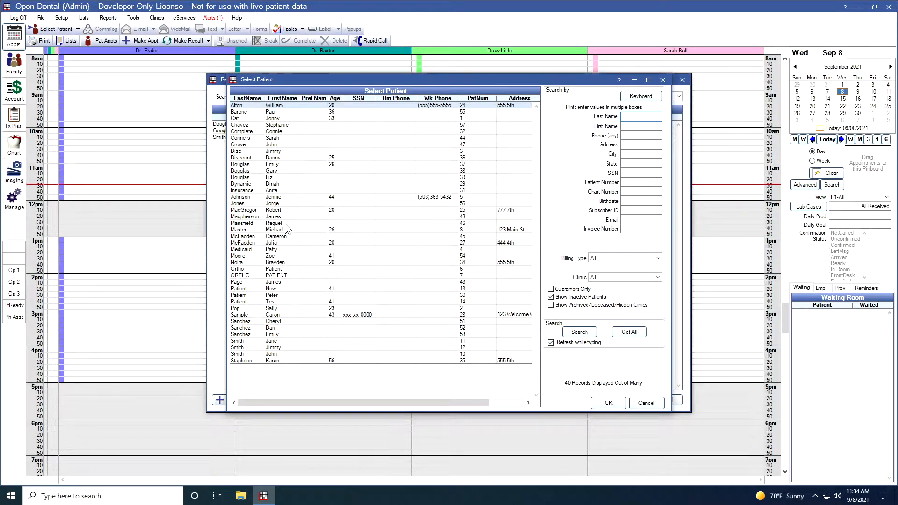
click(273, 222)
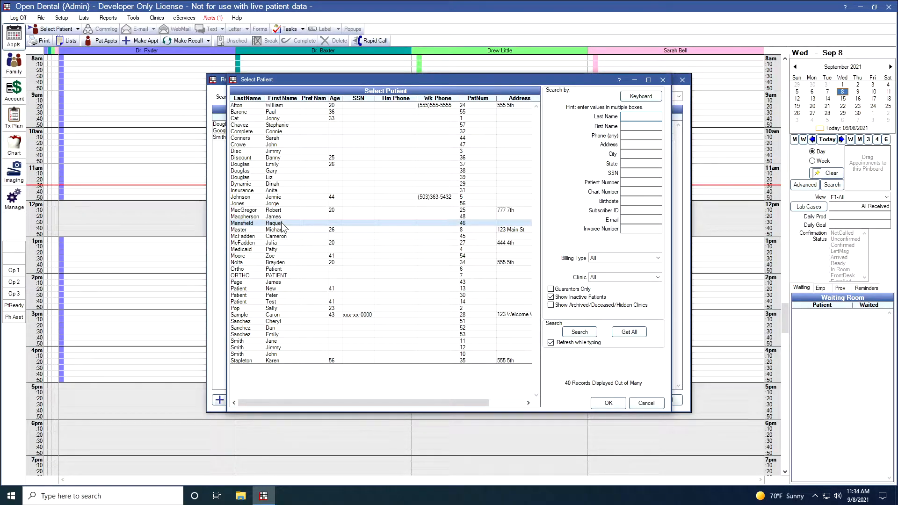
double_click(275, 223)
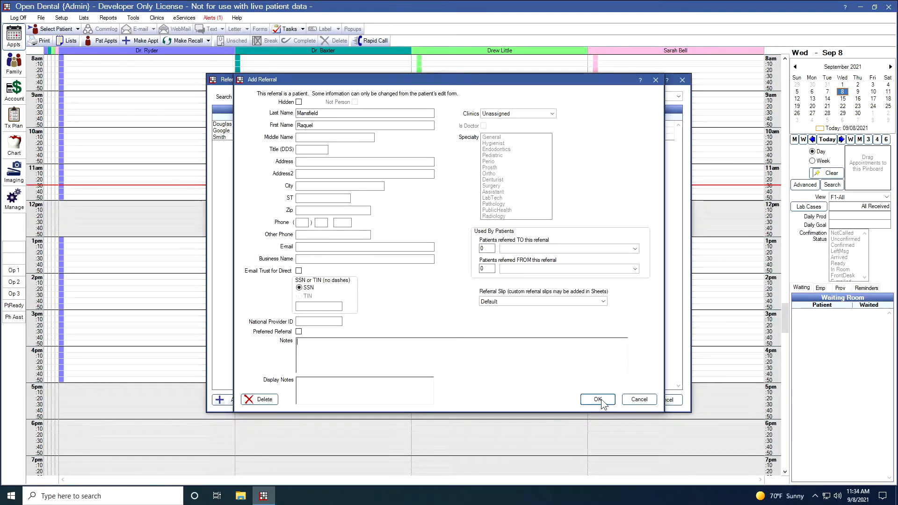
click(597, 399)
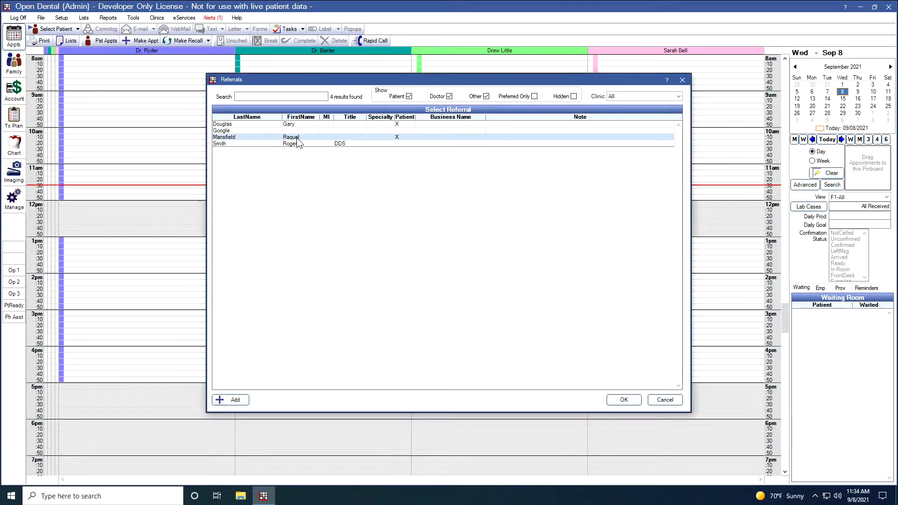
mouse_move(407, 140)
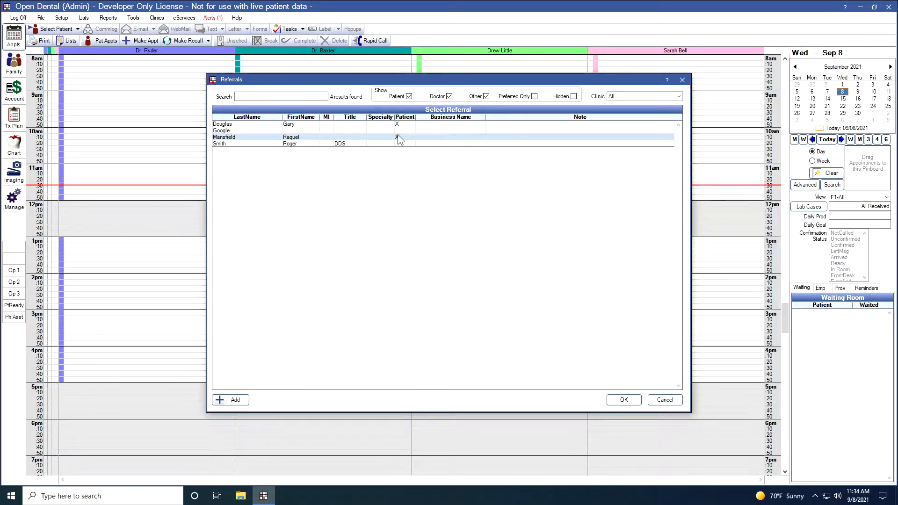
mouse_move(401, 144)
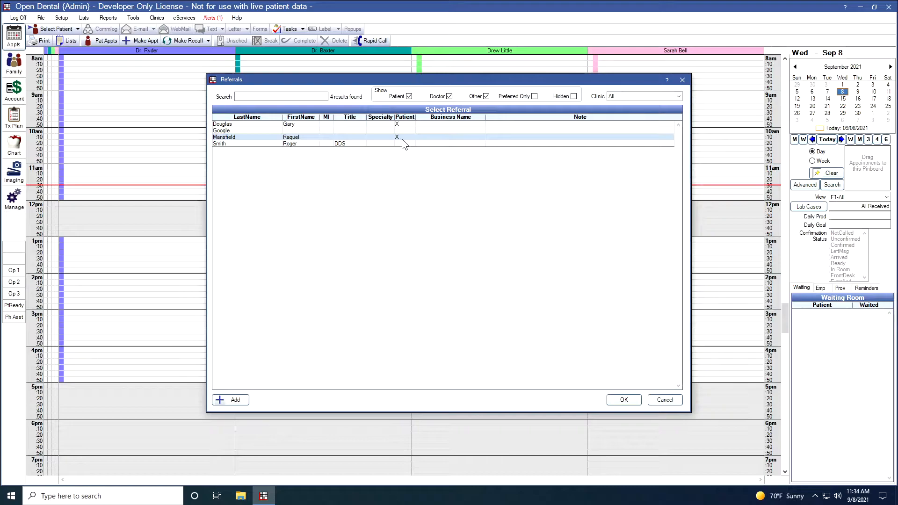
click(230, 400)
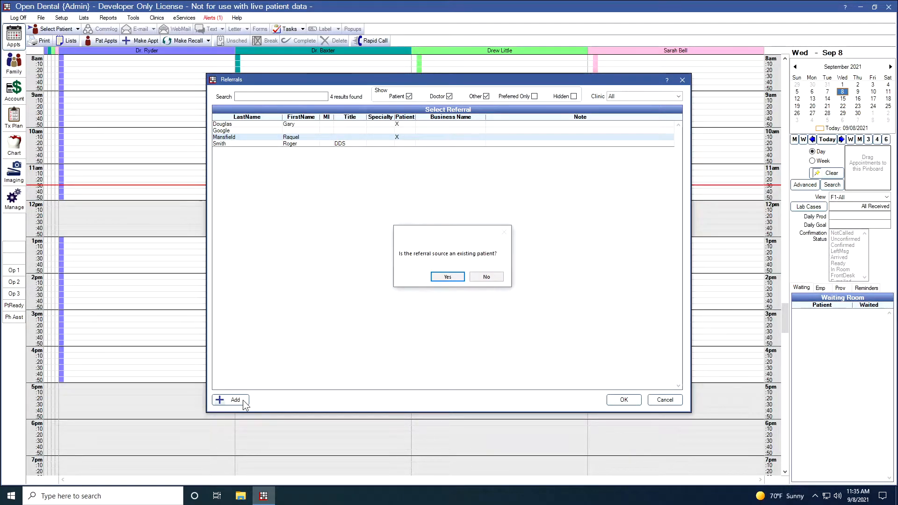
mouse_move(487, 277)
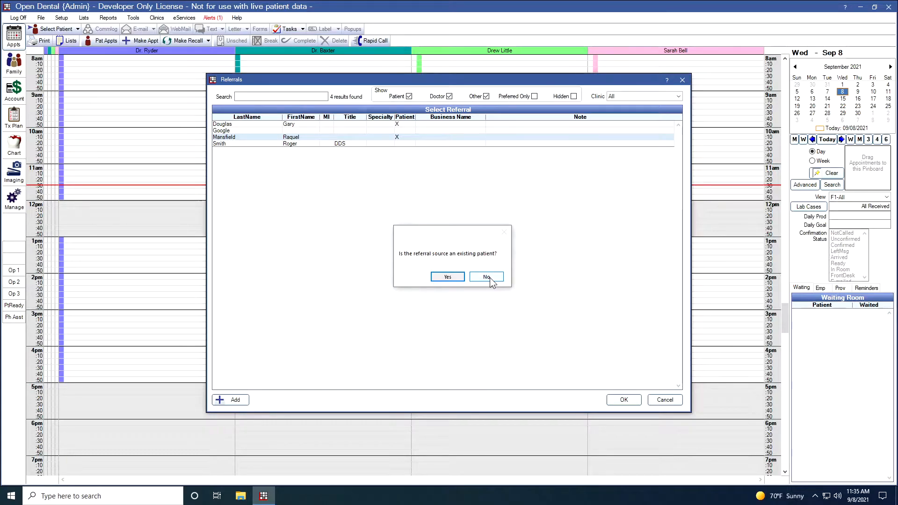
click(487, 277)
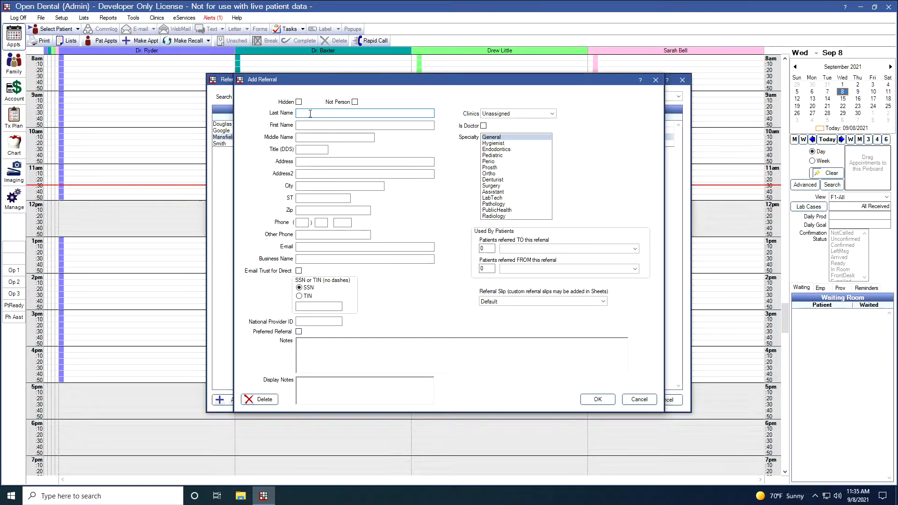
text(Jones D)
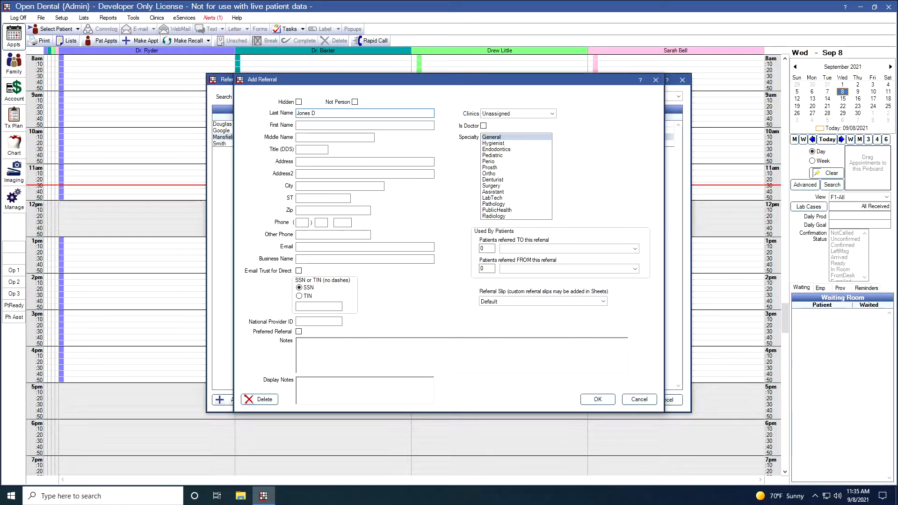
text(MD)
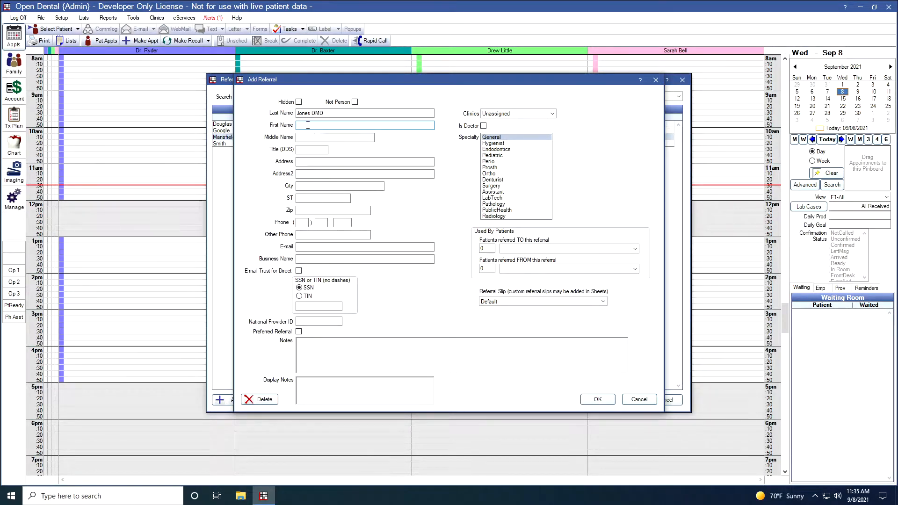
text(Frank)
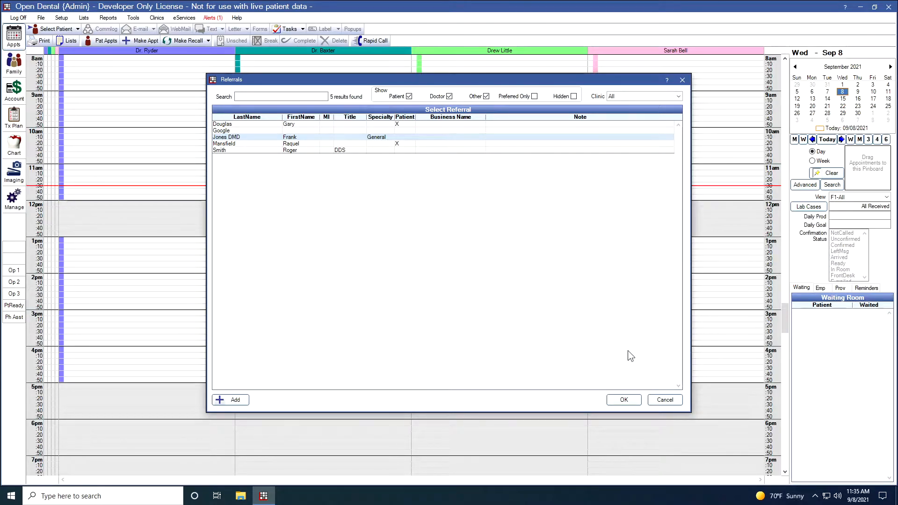
mouse_move(238, 142)
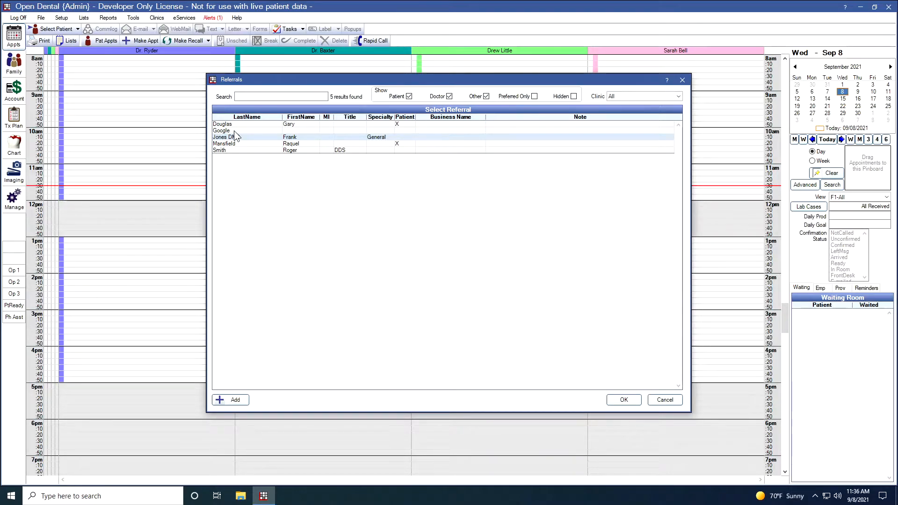
Step: Add a non-patient referral source with last name 'Radio Ad' and save it
click(230, 400)
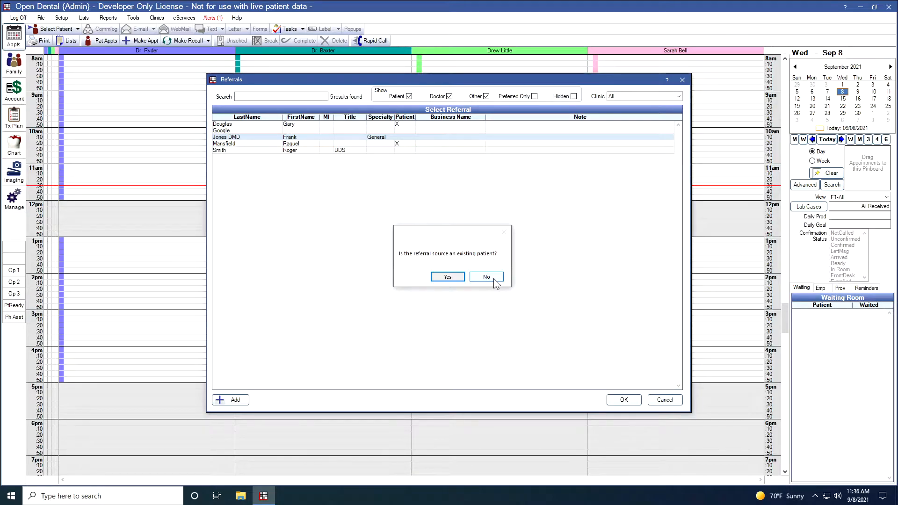
click(487, 276)
text(Rad)
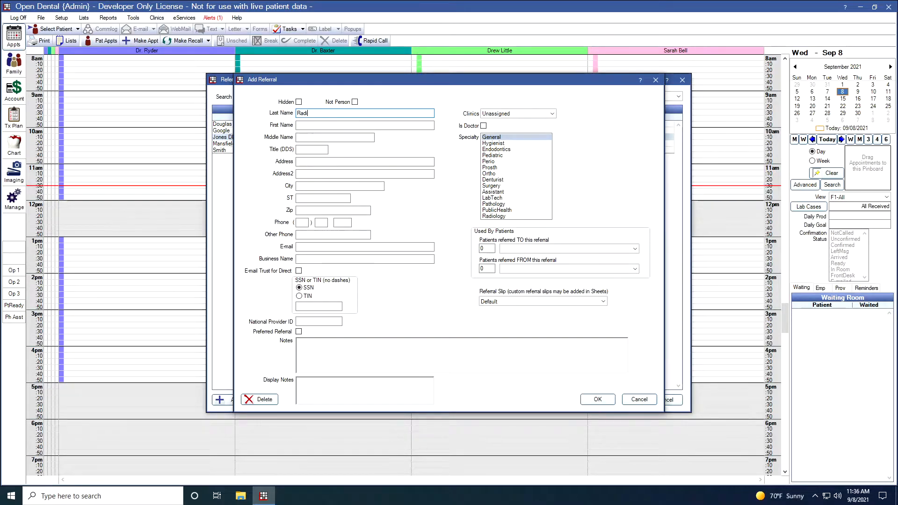
text(io Ad)
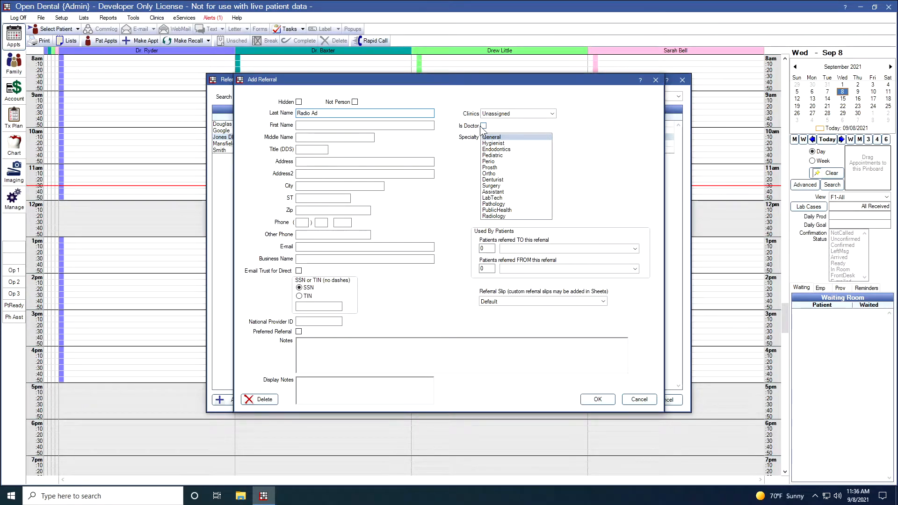
click(639, 399)
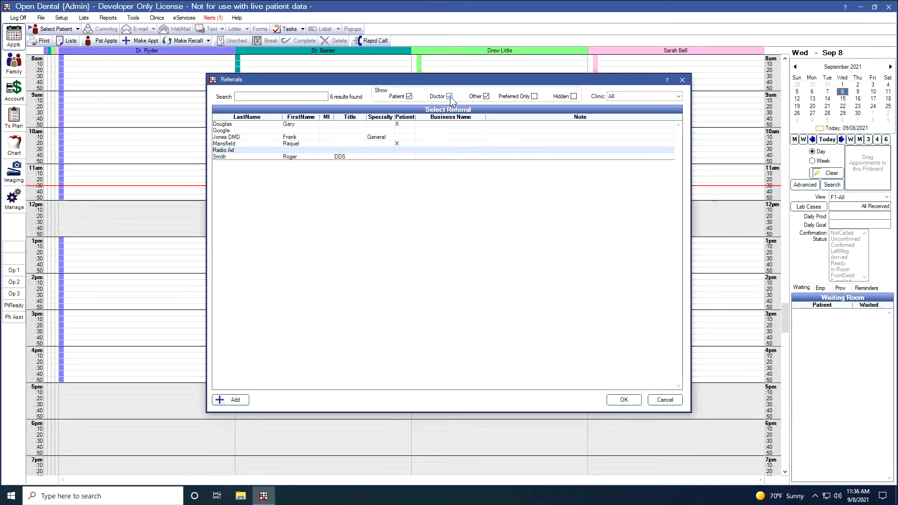
Step: Filter the referrals list by Doctor, Other, all types, then preferred only
click(409, 96)
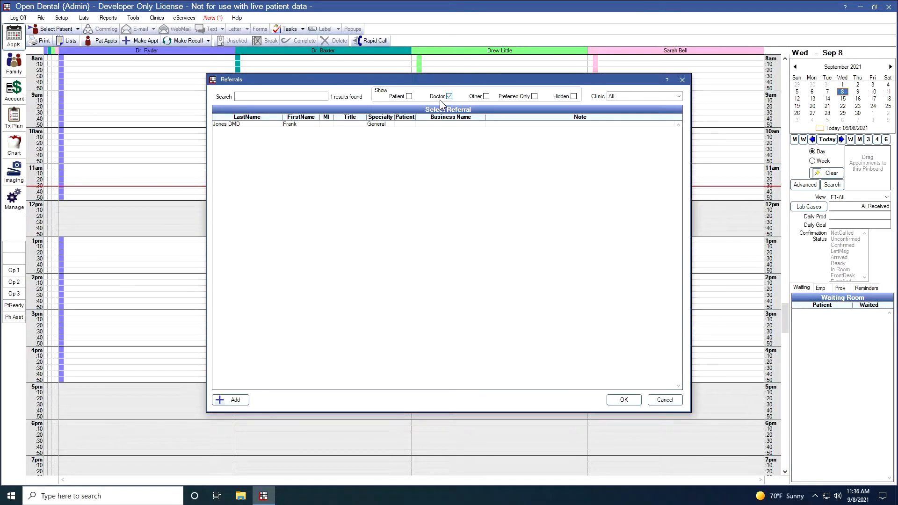
click(486, 96)
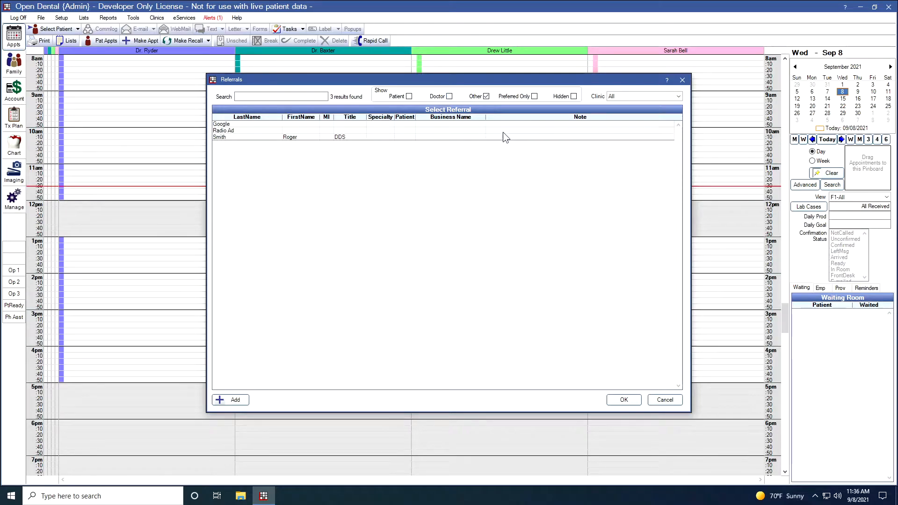
mouse_move(515, 136)
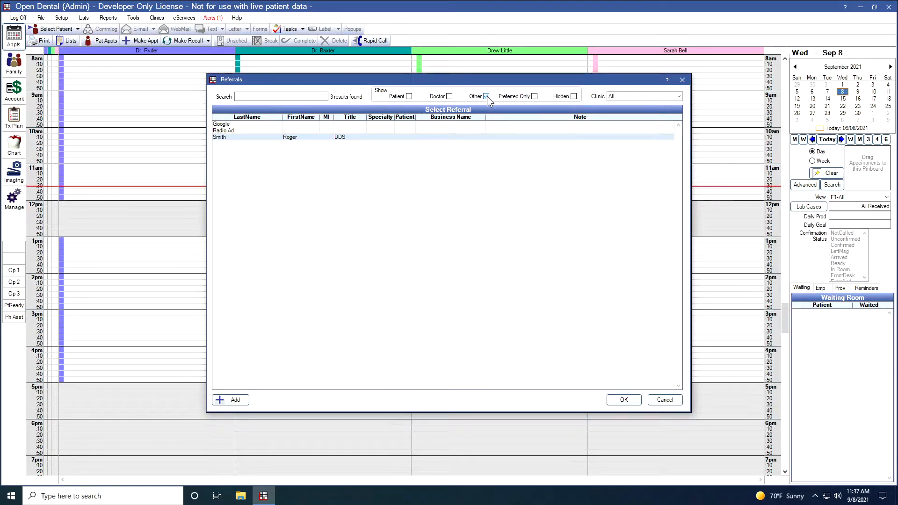
click(485, 95)
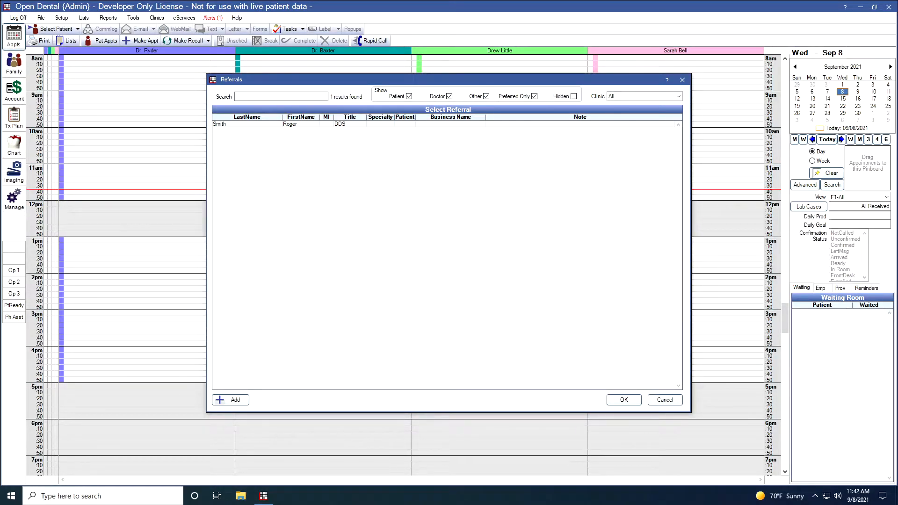
click(532, 96)
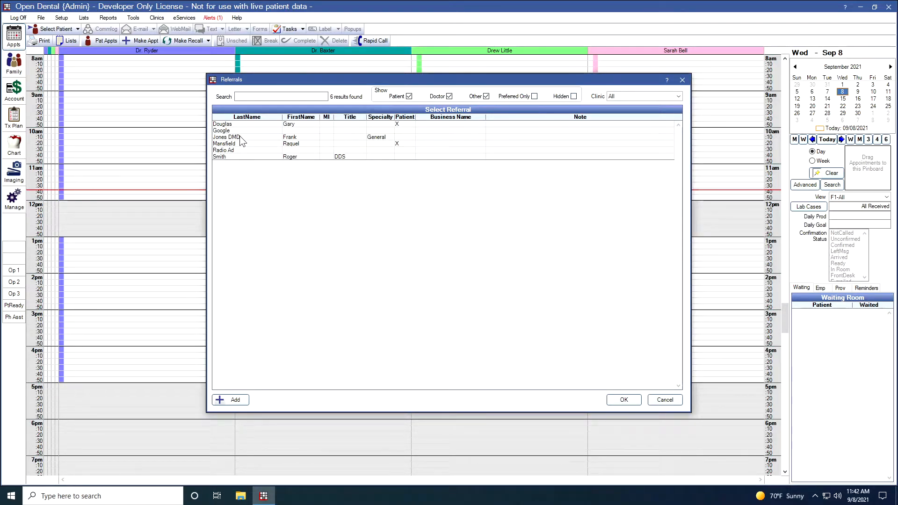
double_click(241, 140)
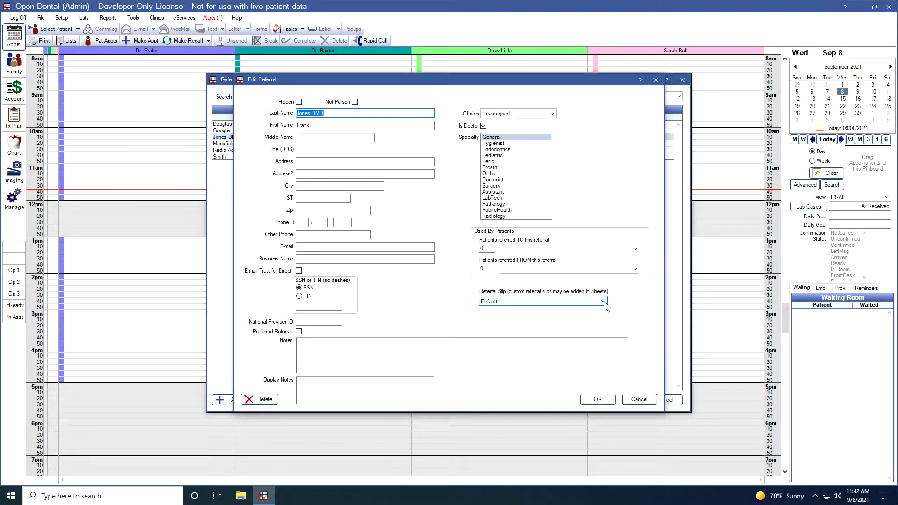
click(603, 301)
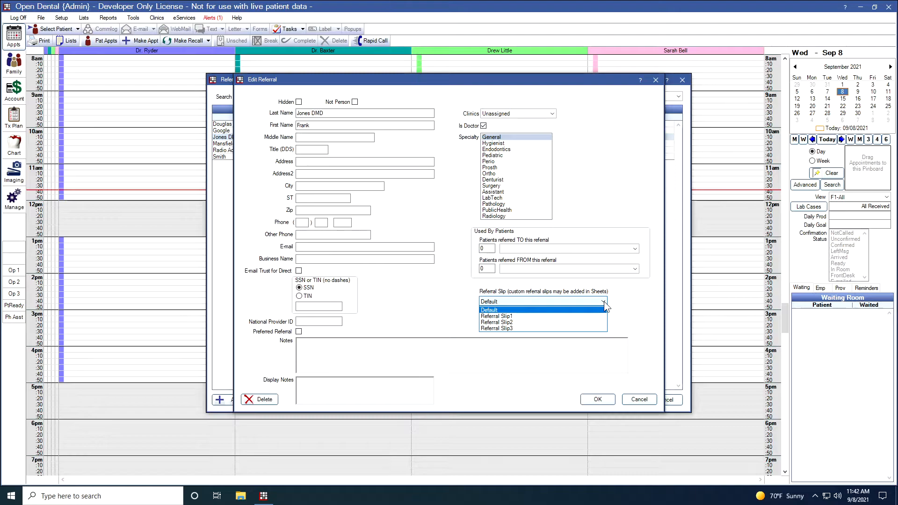
mouse_move(520, 321)
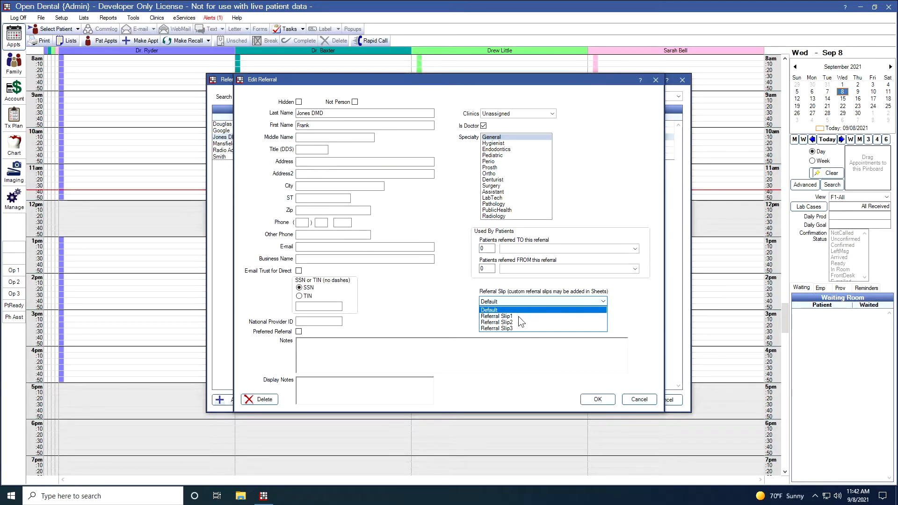
click(496, 316)
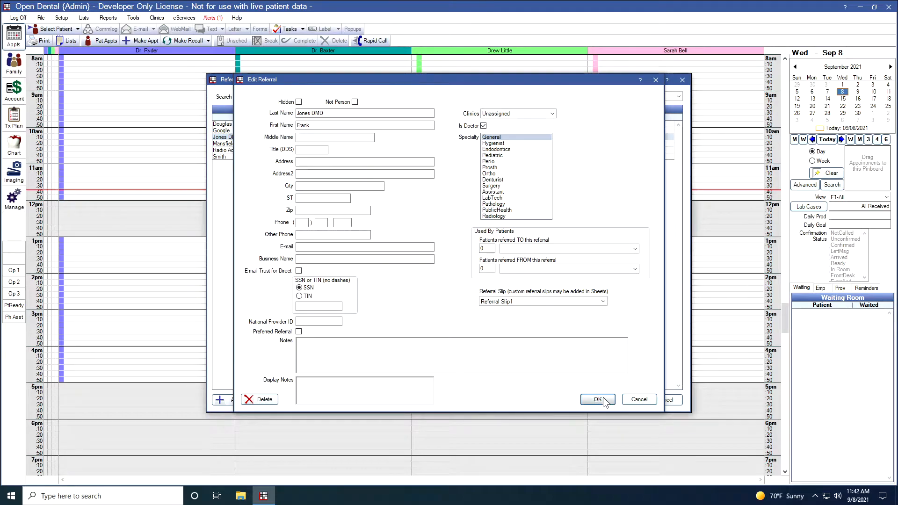
click(597, 399)
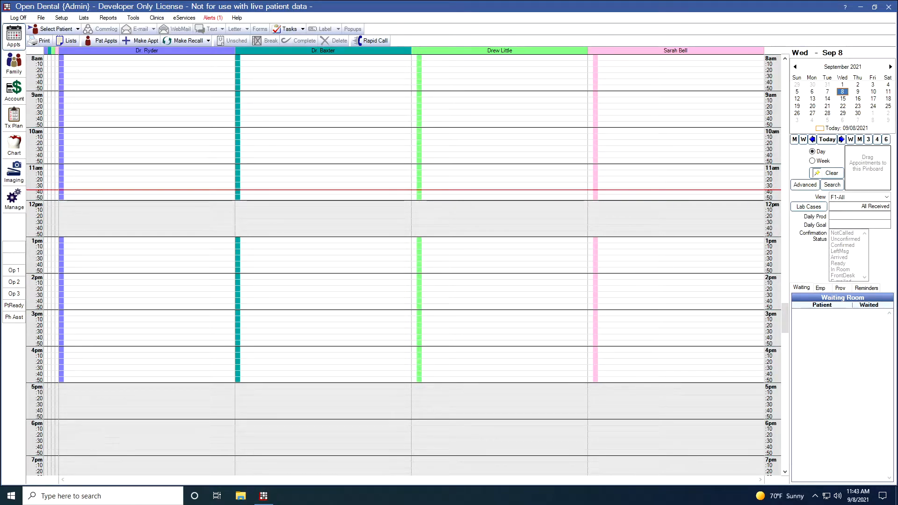
mouse_move(874, 427)
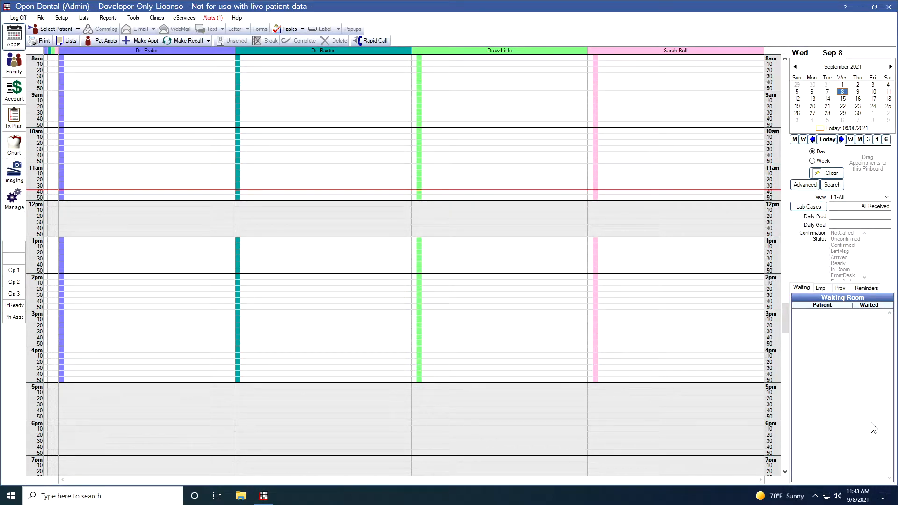
mouse_move(61, 18)
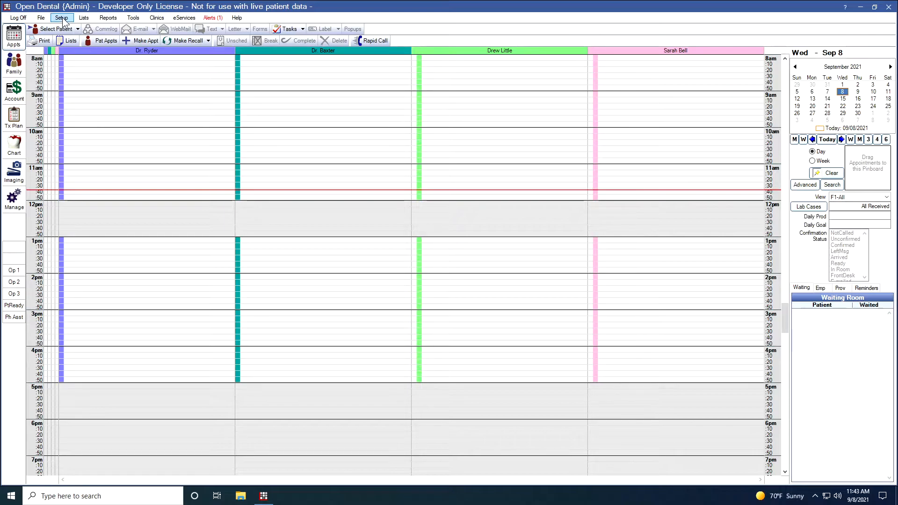
Step: Open Setup > Sheets and open the custom Referral Slip layout for editing
click(61, 18)
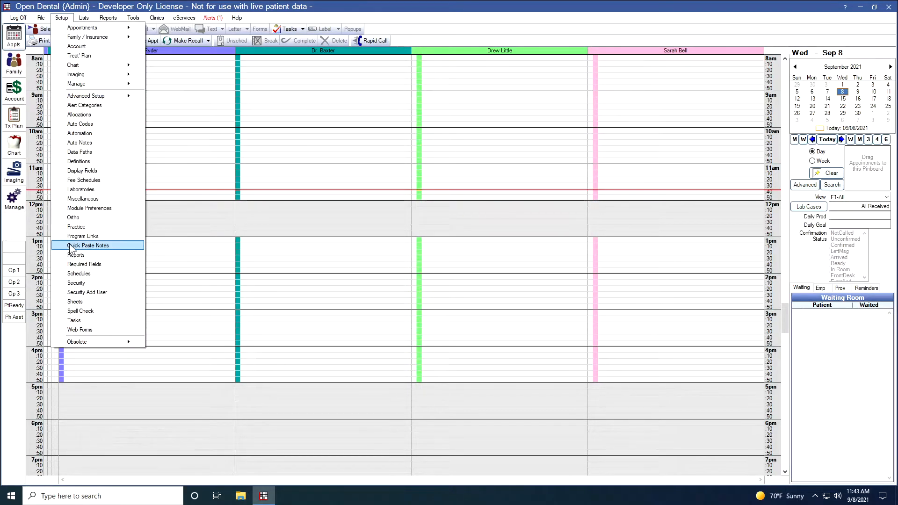
click(75, 302)
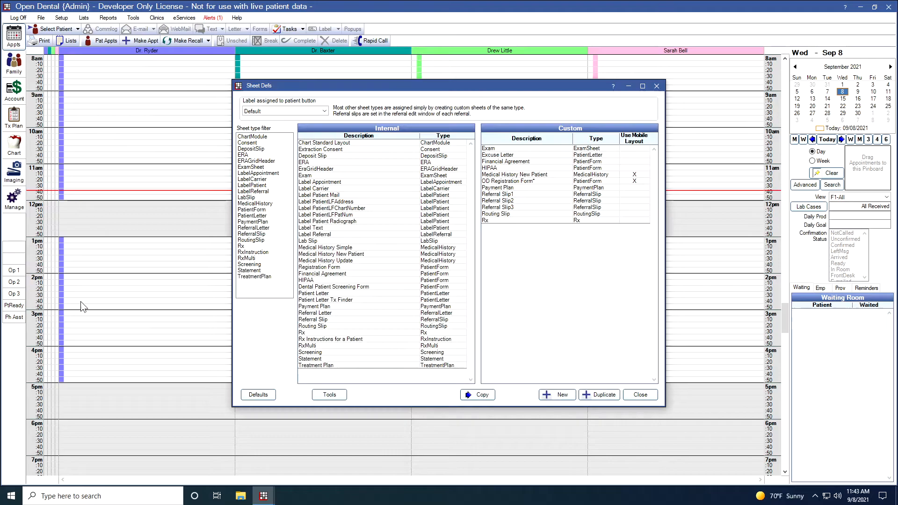
mouse_move(318, 332)
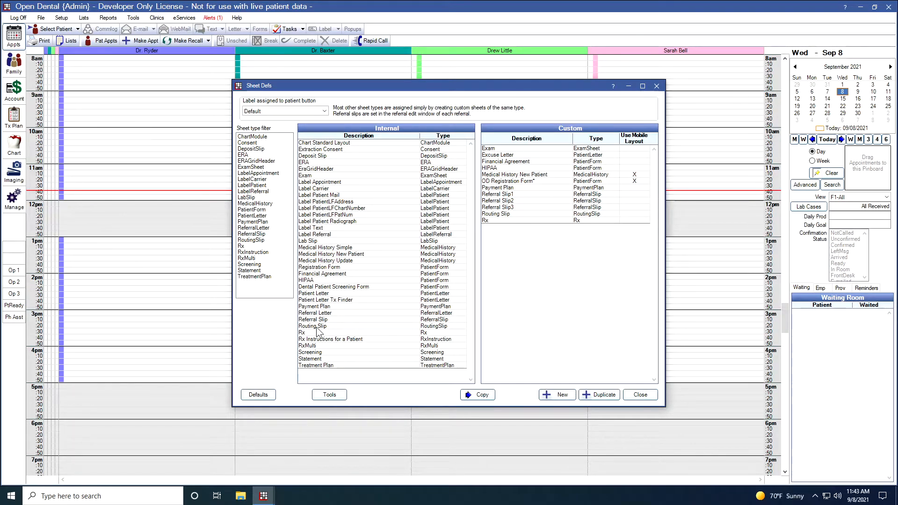
click(314, 319)
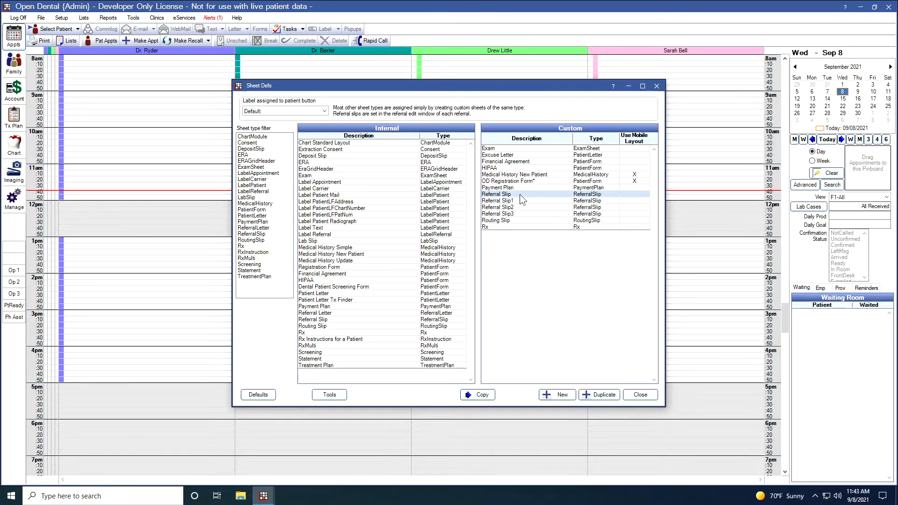
double_click(496, 195)
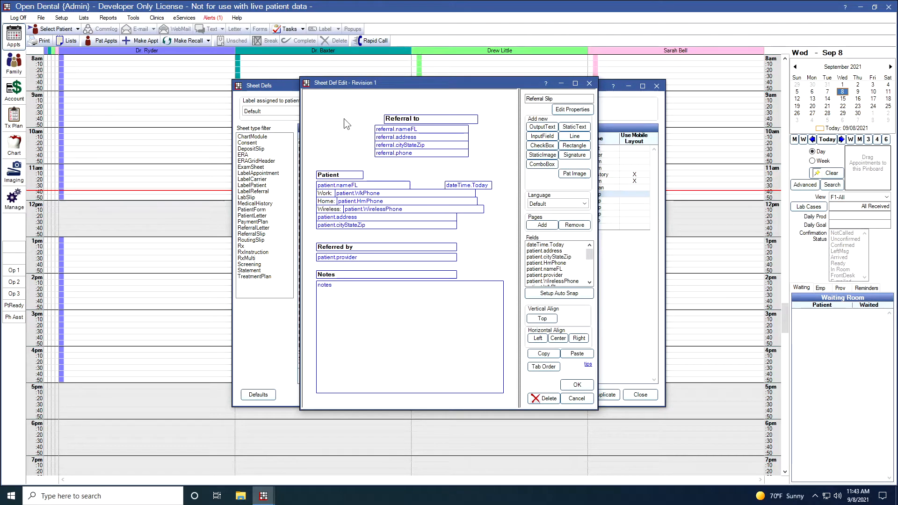
mouse_move(401, 179)
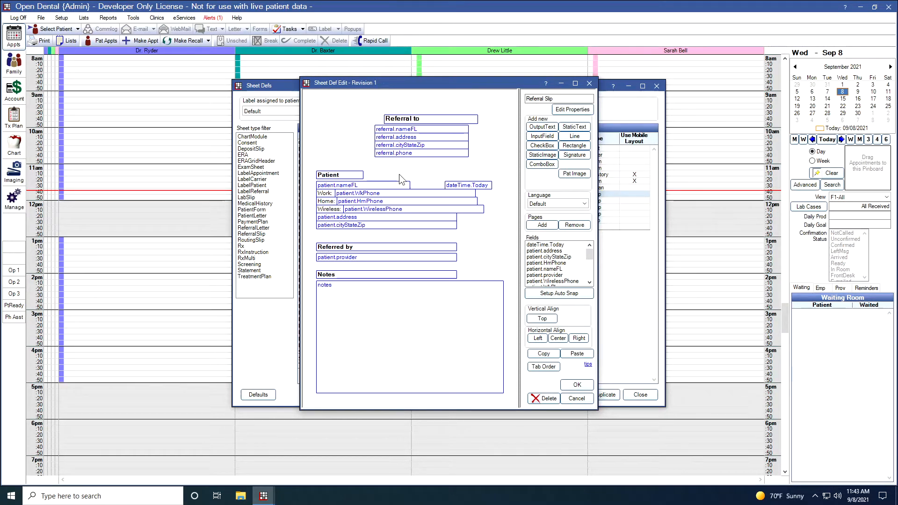
mouse_move(478, 340)
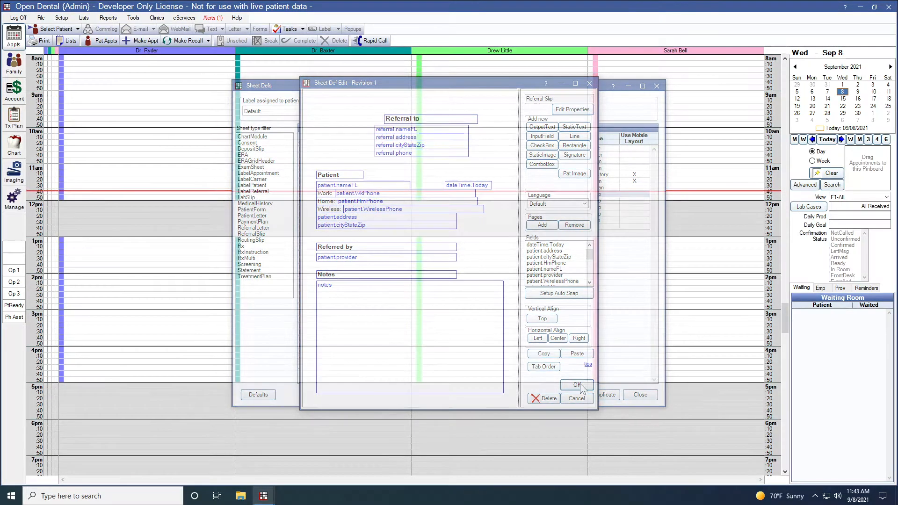
click(576, 385)
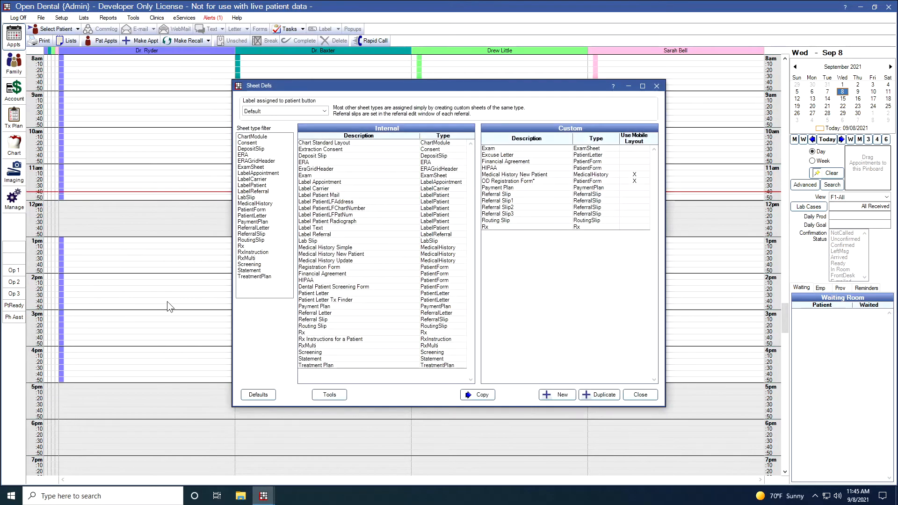
mouse_move(315, 318)
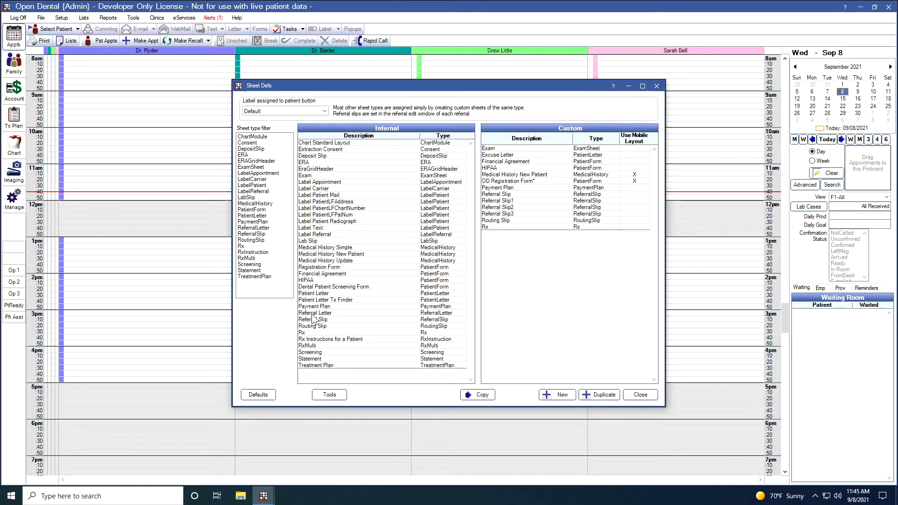
Step: Open the custom Referral Letter layout and save it
click(314, 313)
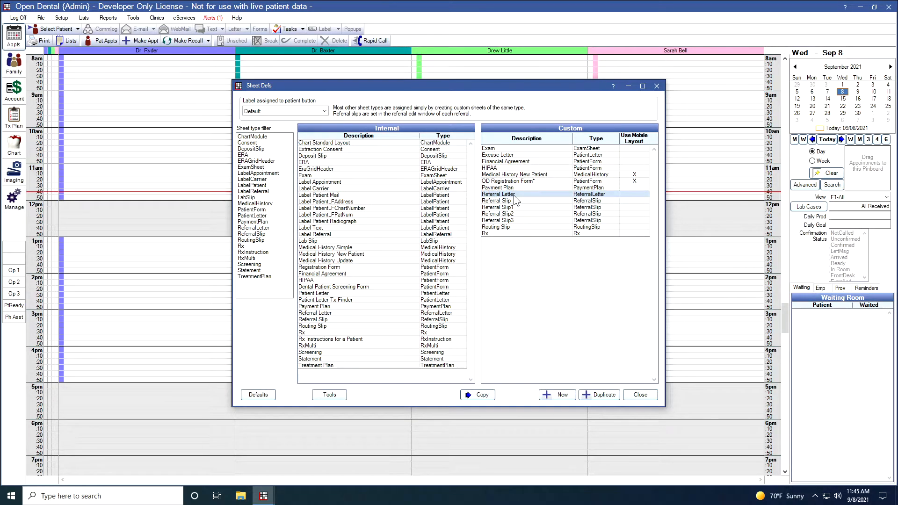
double_click(497, 194)
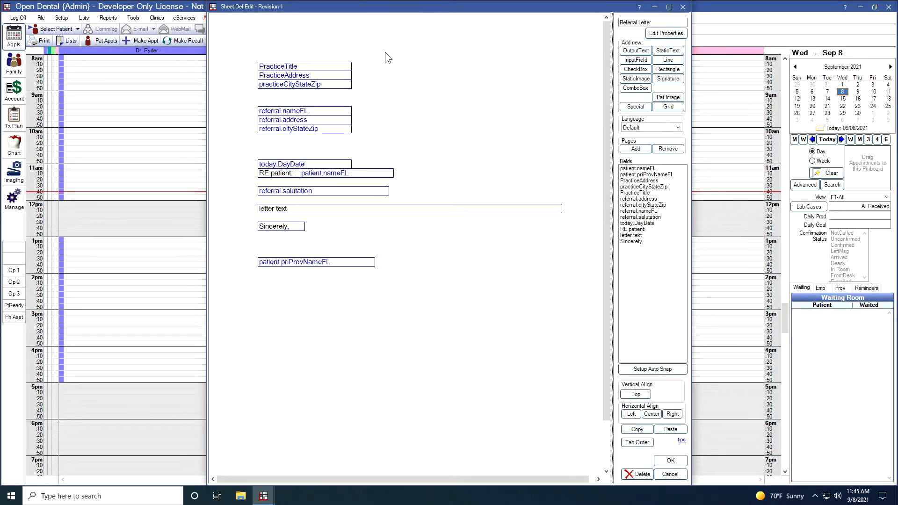
mouse_move(495, 237)
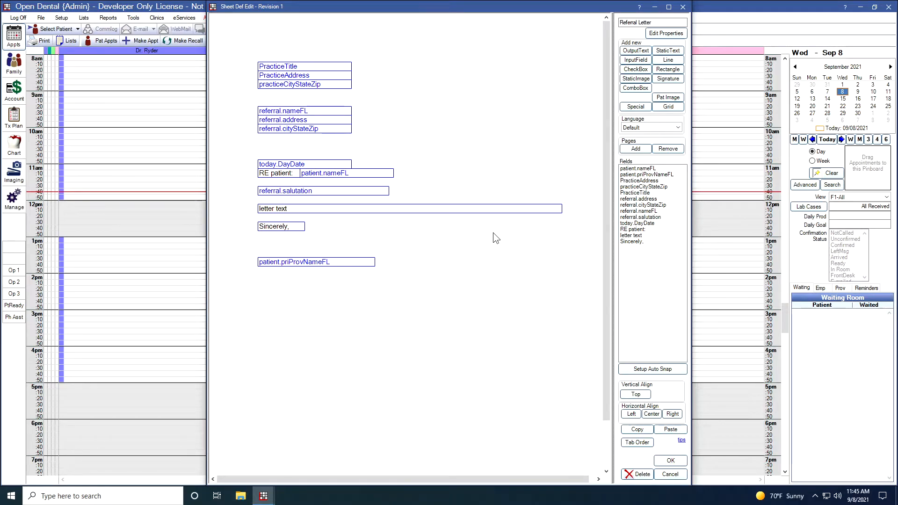
mouse_move(383, 258)
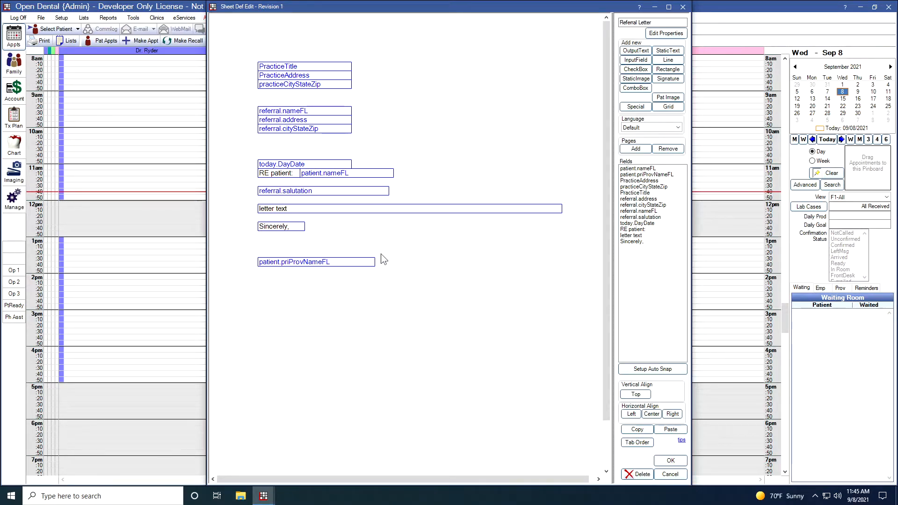
mouse_move(458, 185)
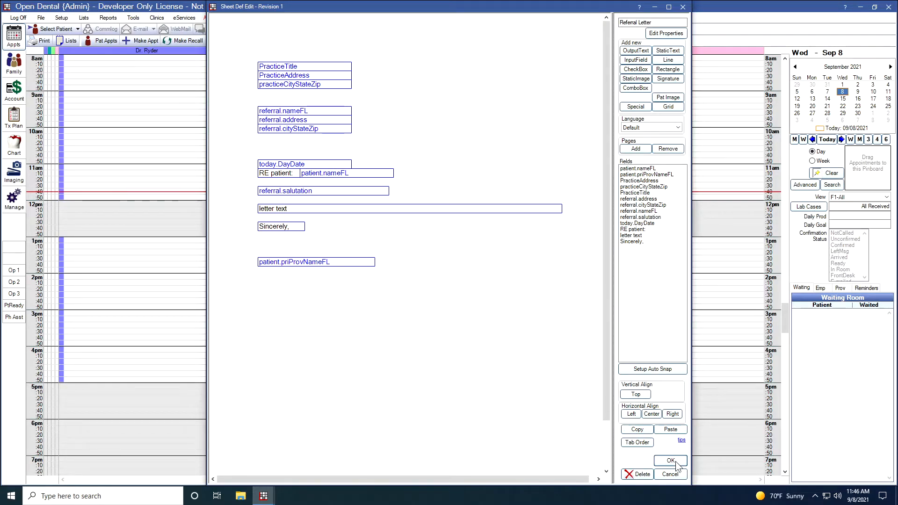
click(671, 461)
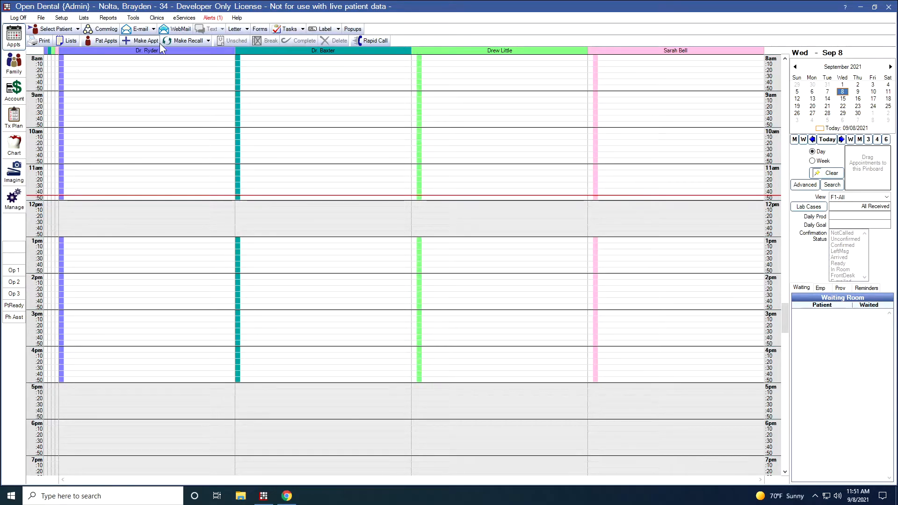
mouse_move(142, 9)
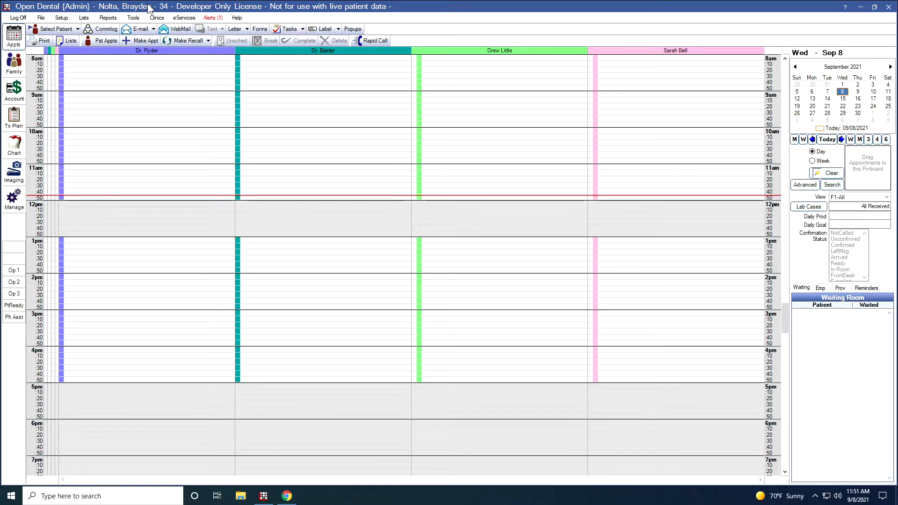
mouse_move(143, 40)
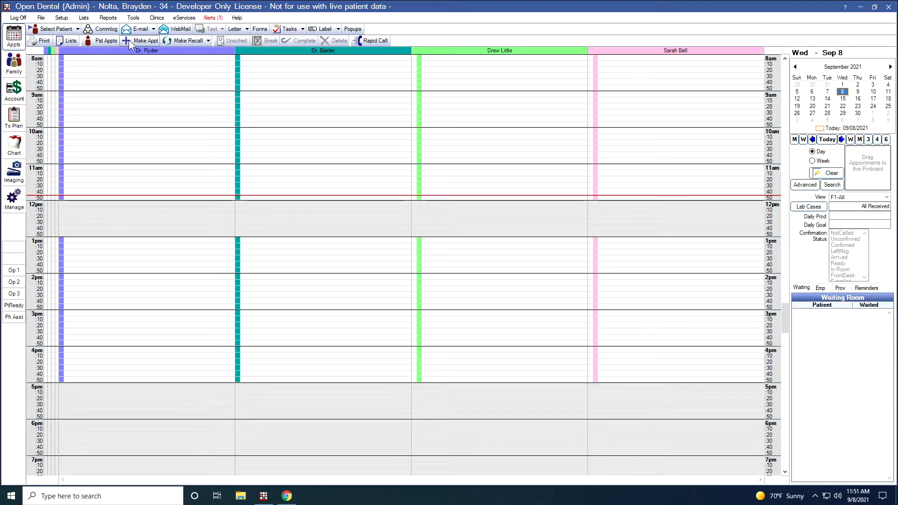
mouse_move(120, 94)
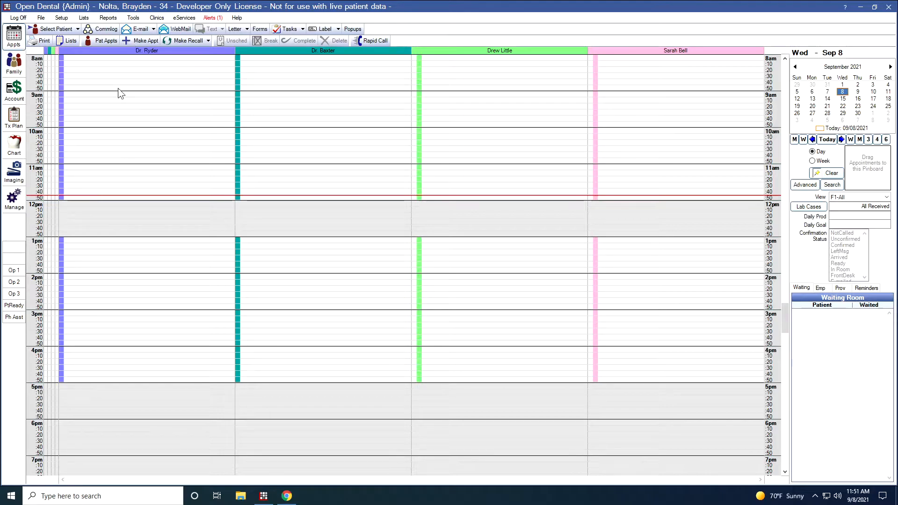
mouse_move(102, 137)
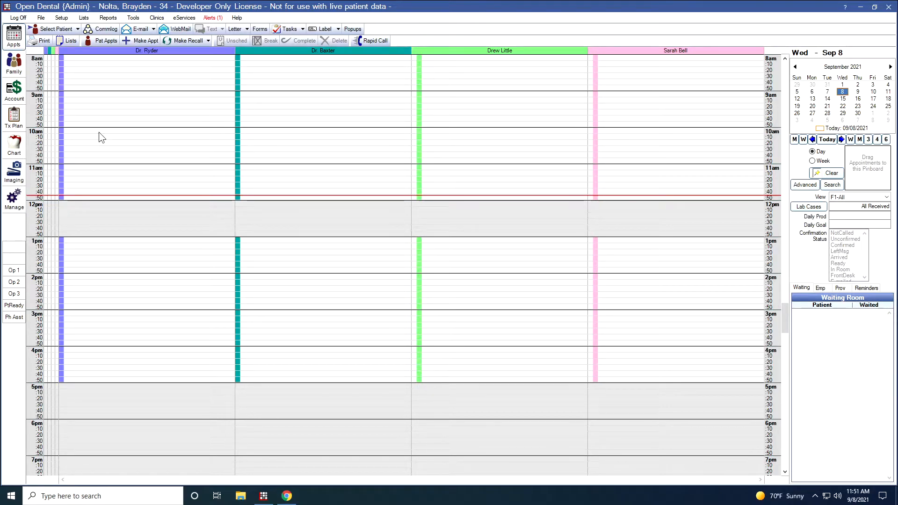
mouse_move(14, 64)
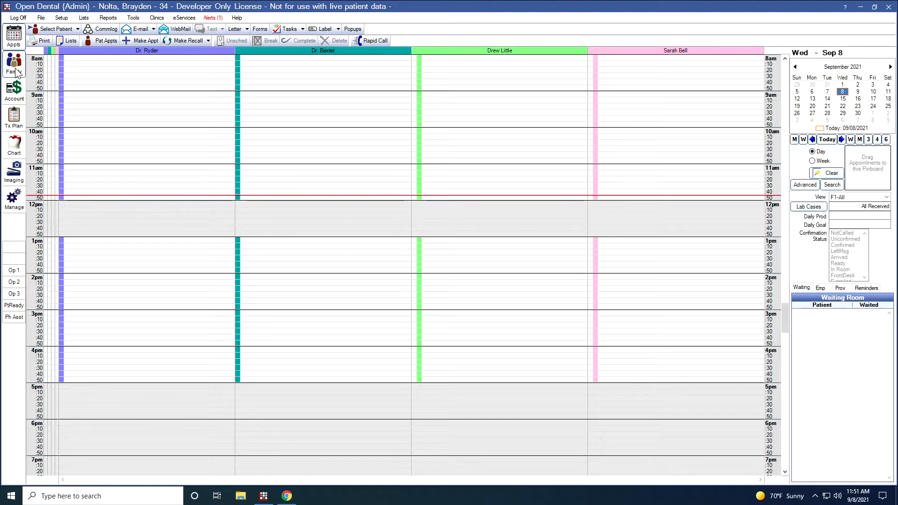
Step: Switch to the Family module for the current patient
click(13, 63)
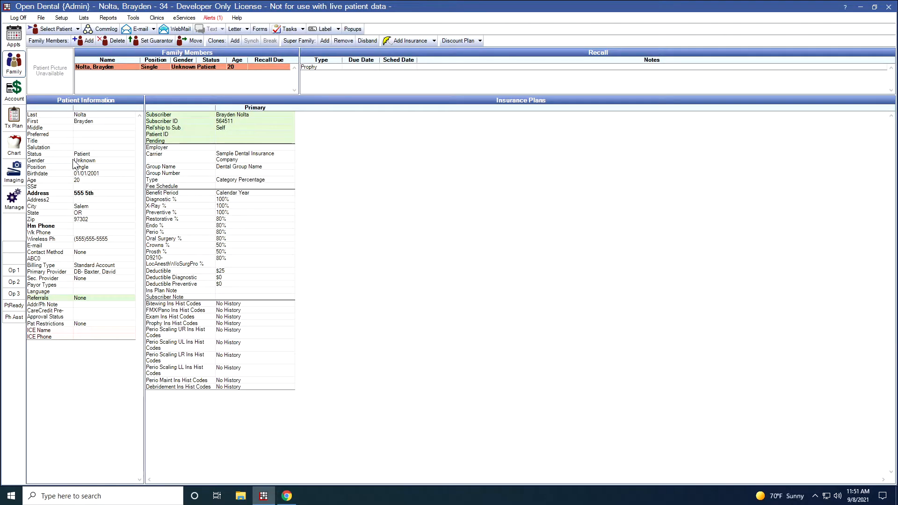
mouse_move(99, 308)
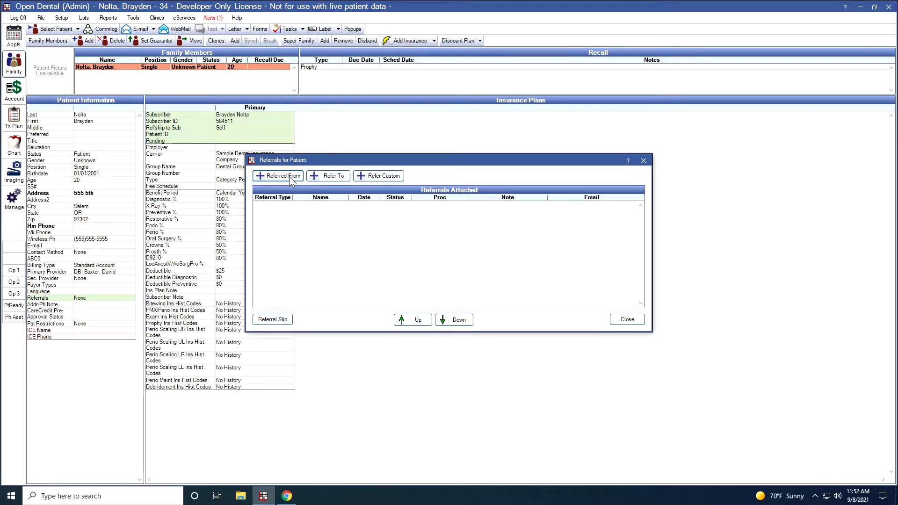
mouse_move(329, 176)
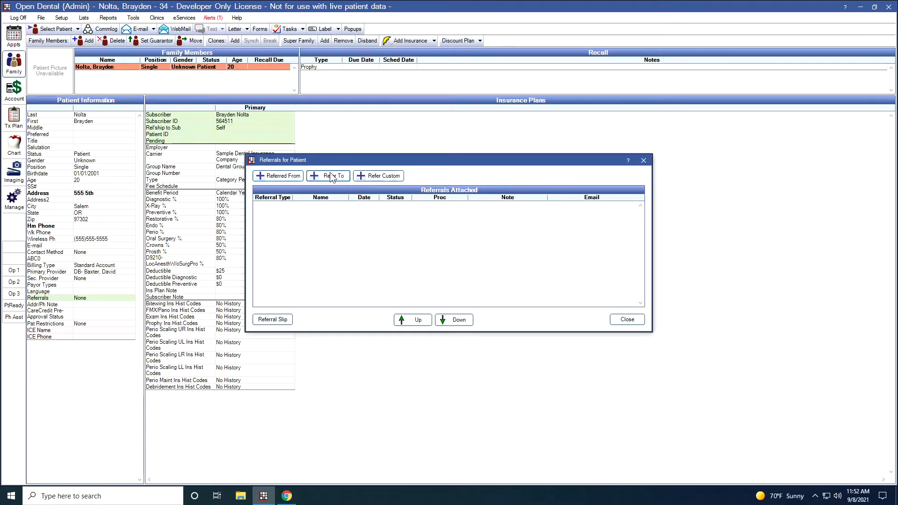
mouse_move(378, 176)
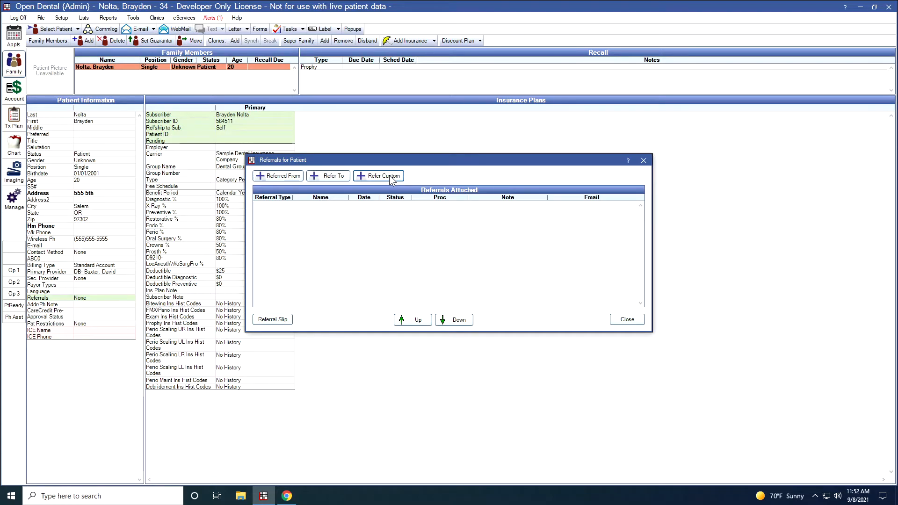
mouse_move(328, 176)
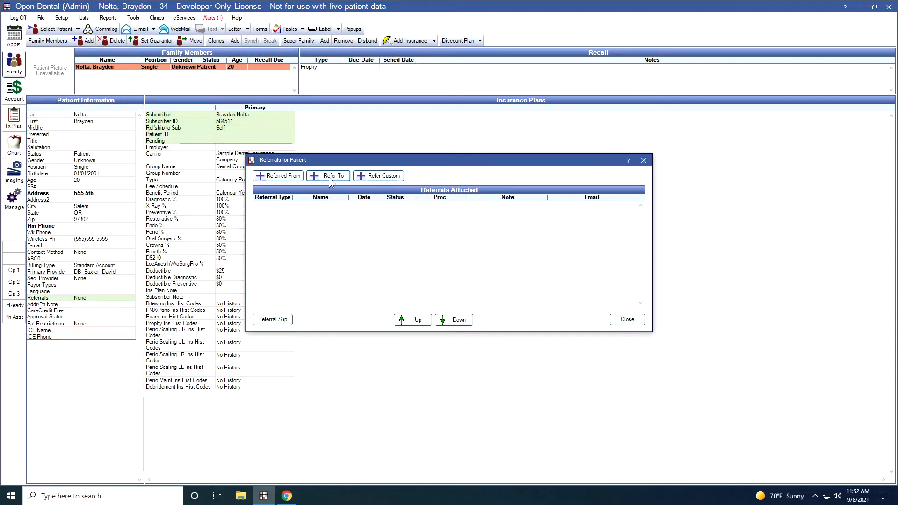
Step: Start referring the patient out to a doctor
click(328, 175)
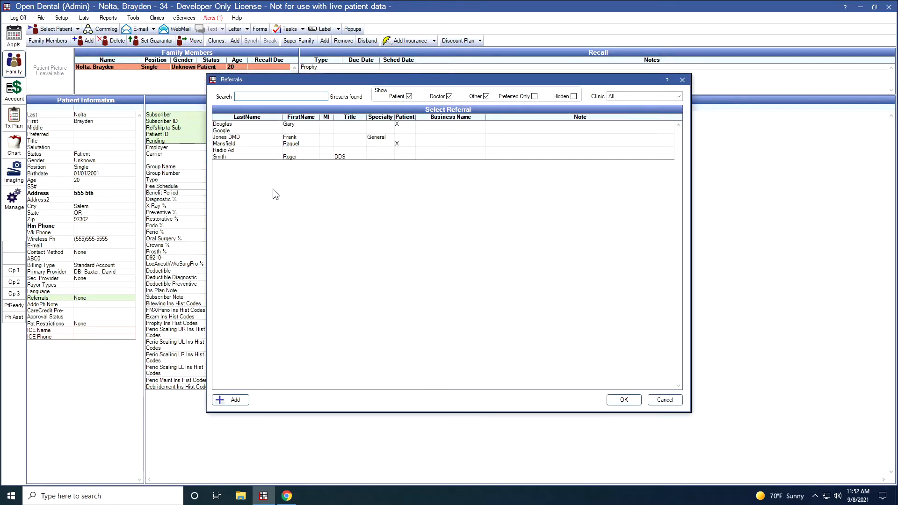
mouse_move(275, 168)
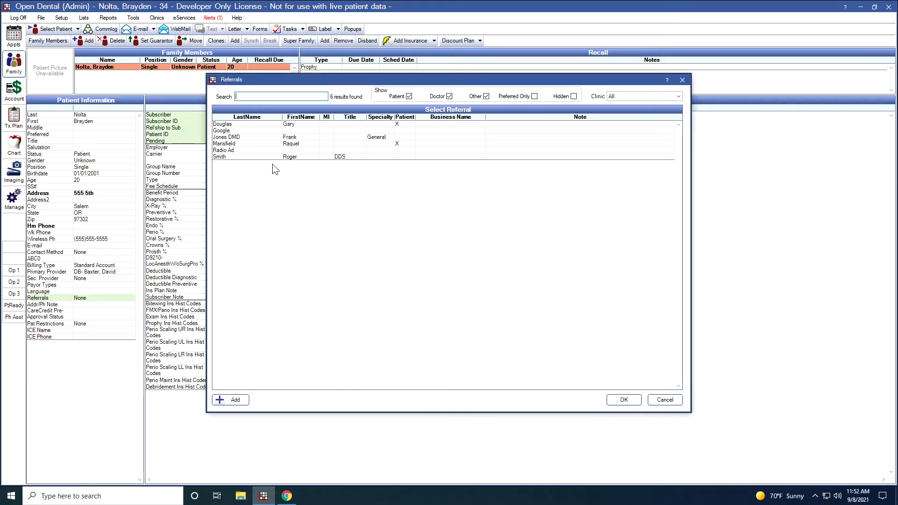
double_click(225, 137)
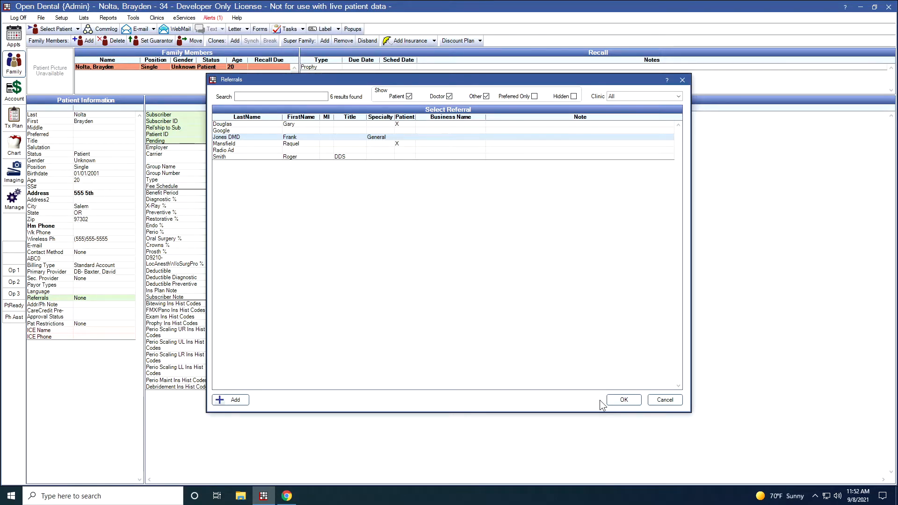
click(623, 400)
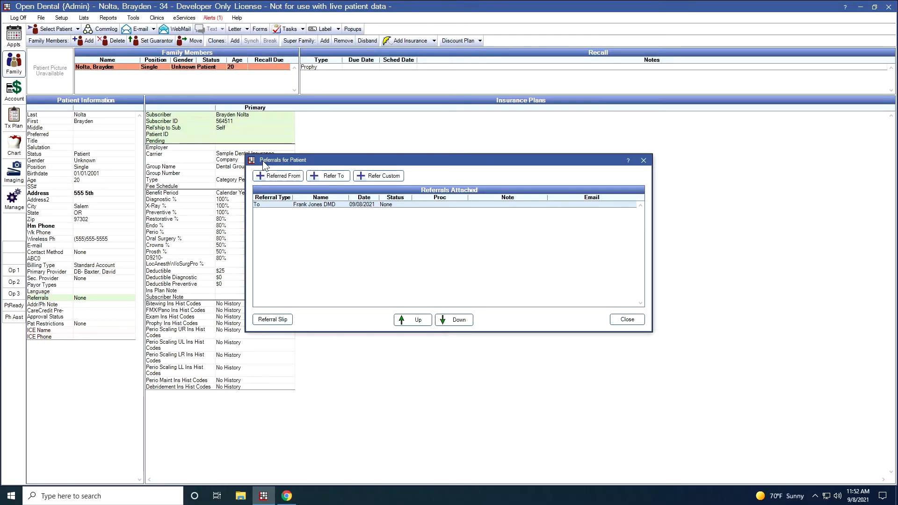
mouse_move(484, 217)
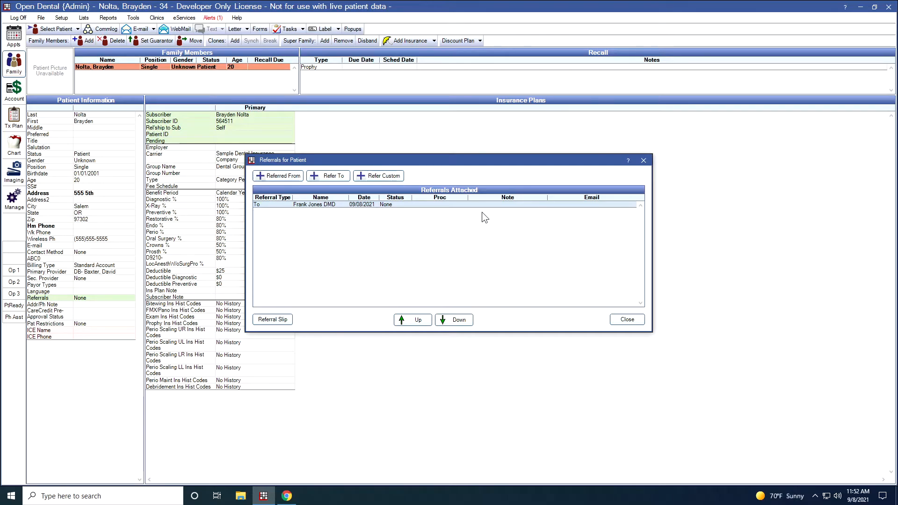
mouse_move(272, 319)
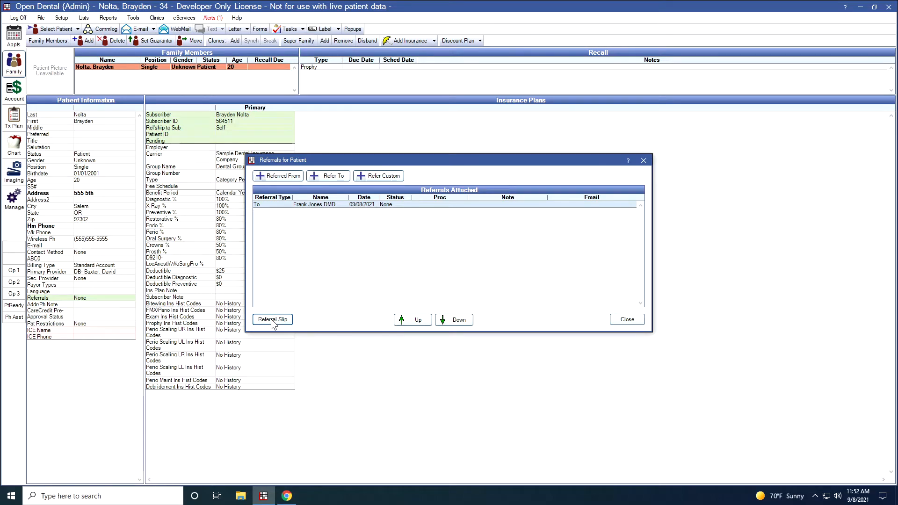
Step: Produce a referral slip for Jones DMD, then close the patient's referrals list
click(273, 320)
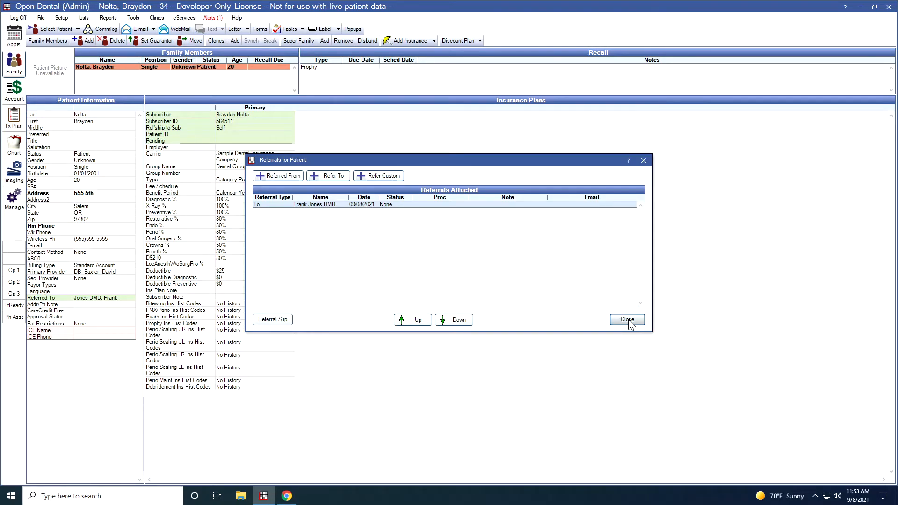
click(627, 319)
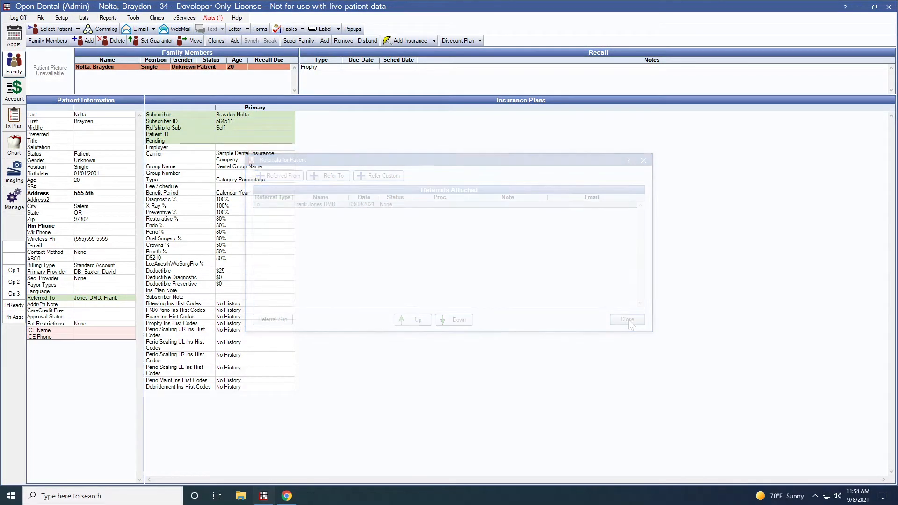
click(627, 319)
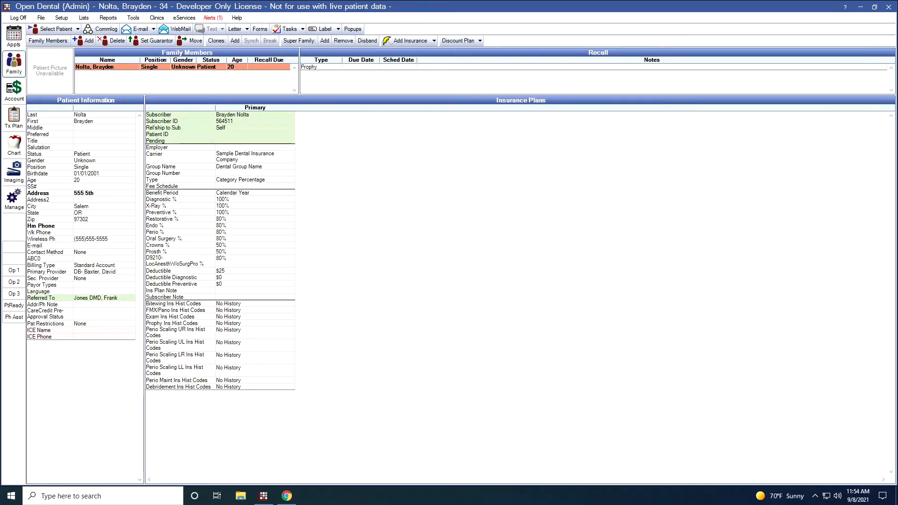
mouse_move(247, 59)
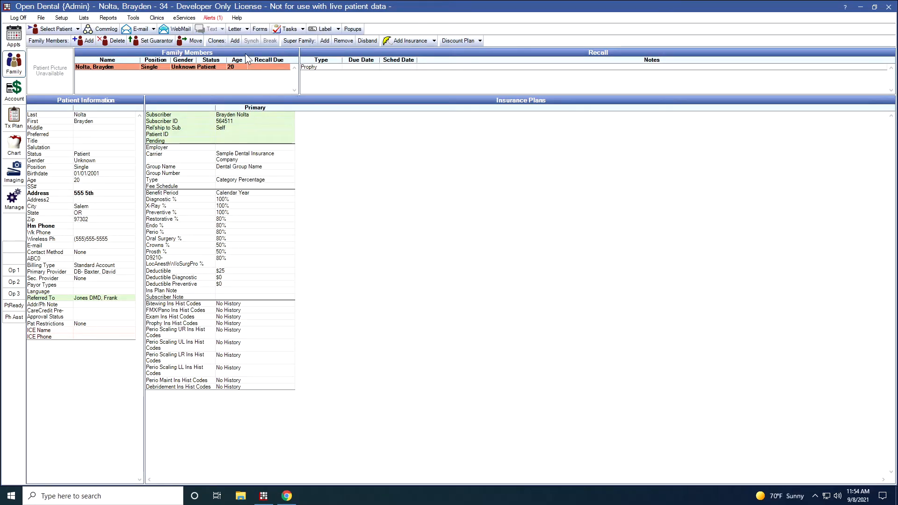
mouse_move(235, 29)
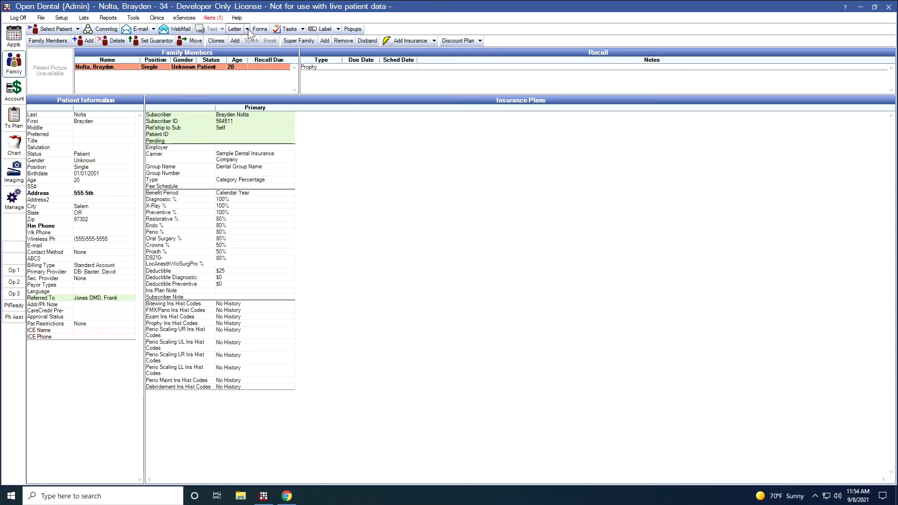
click(235, 28)
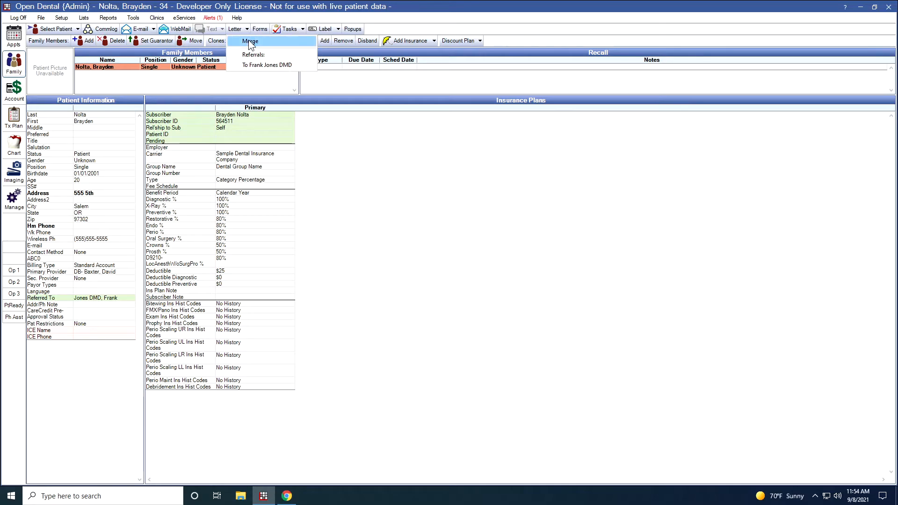
mouse_move(268, 65)
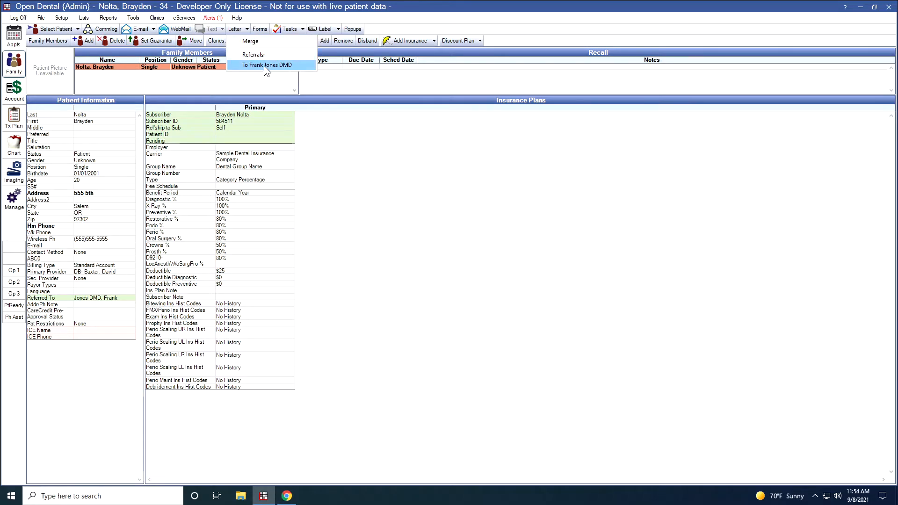
click(268, 65)
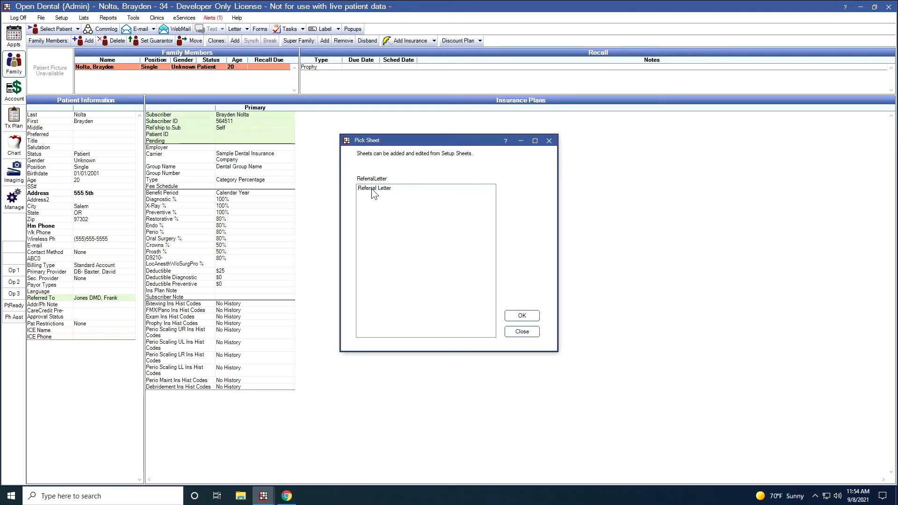
click(374, 188)
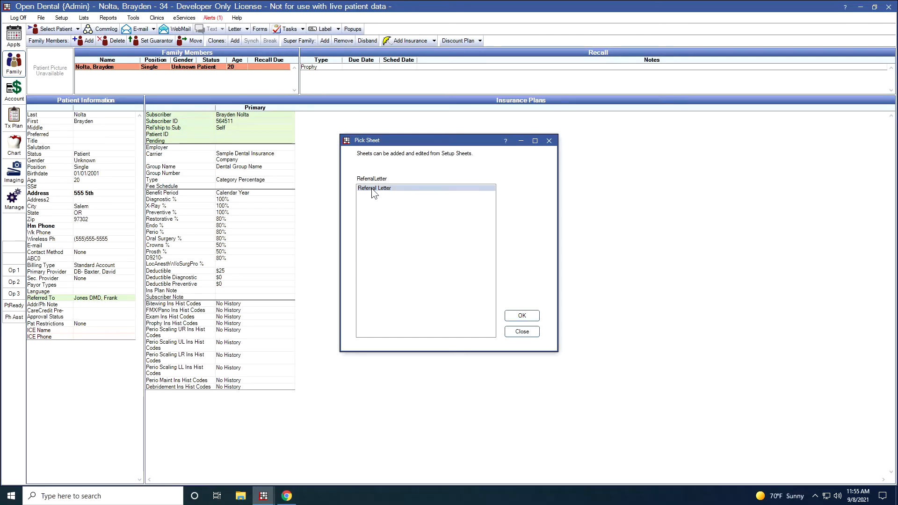
click(521, 316)
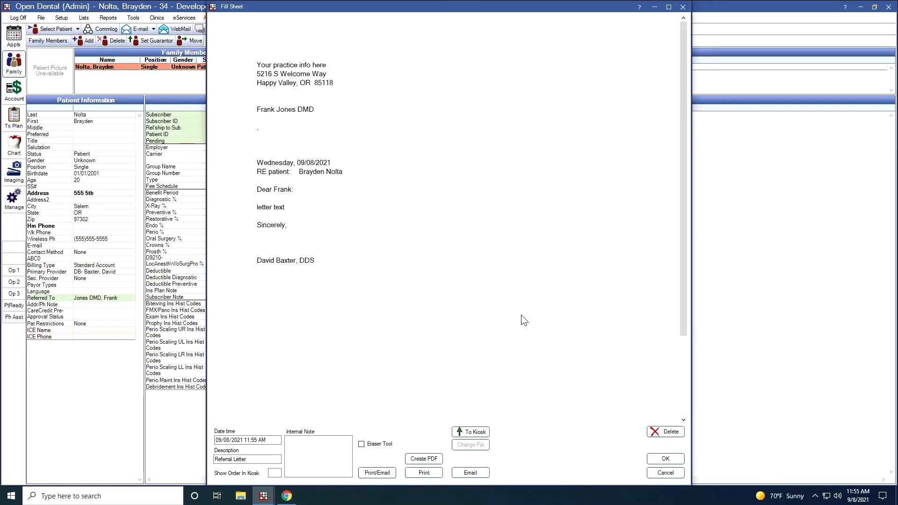
mouse_move(437, 359)
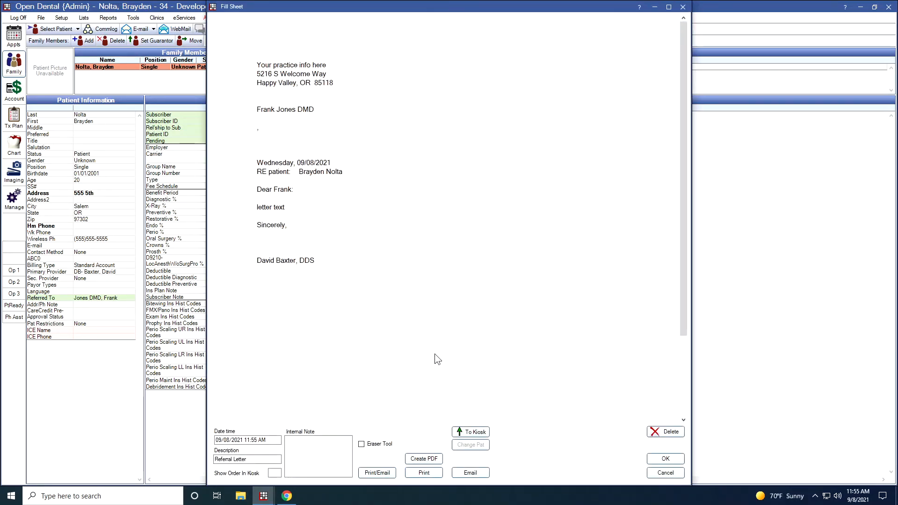
mouse_move(286, 179)
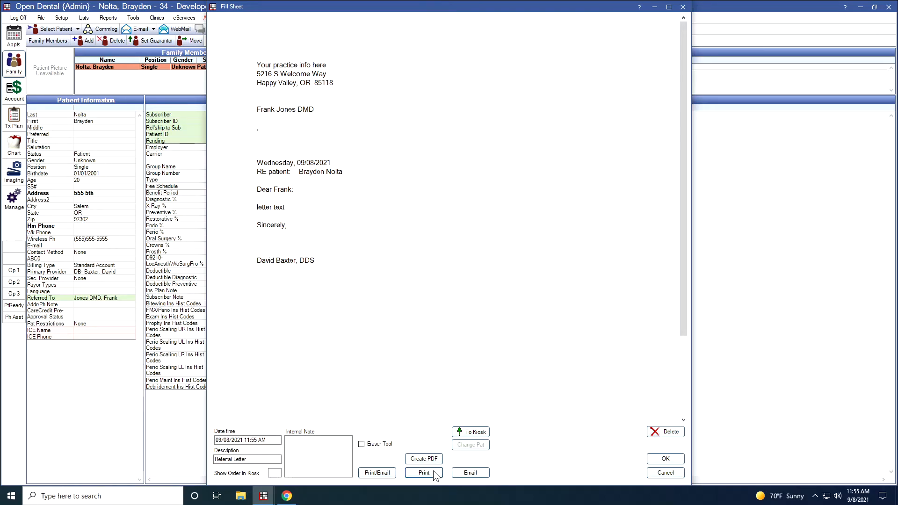
mouse_move(469, 473)
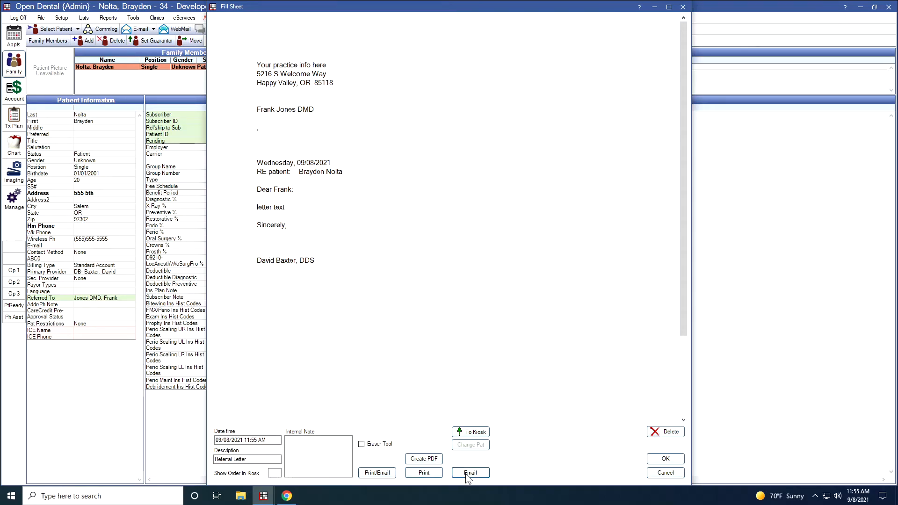
mouse_move(424, 459)
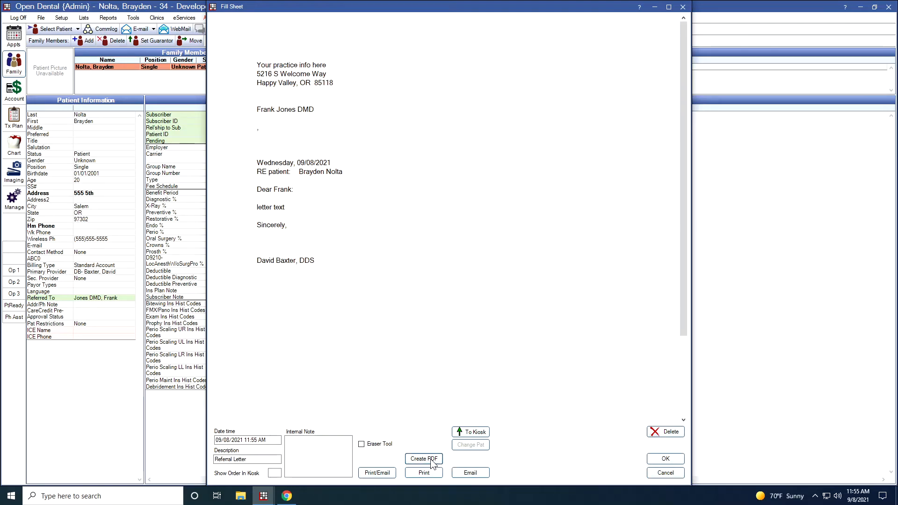
click(664, 473)
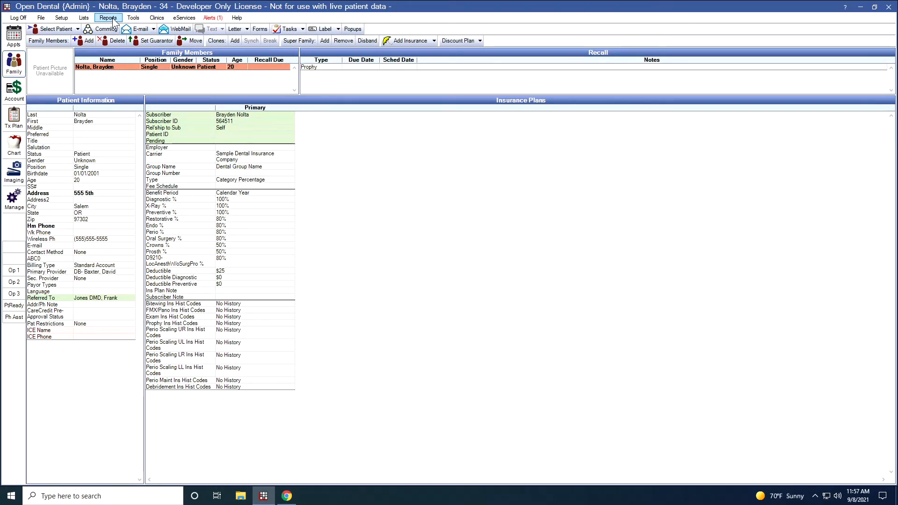
Step: Open the Referral Report from Reports and view its WHERE filter conditions
click(108, 18)
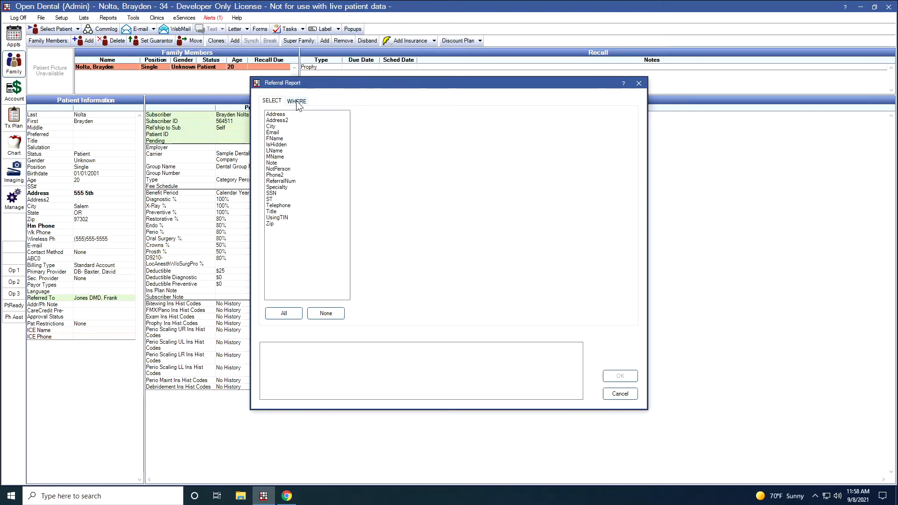
click(296, 101)
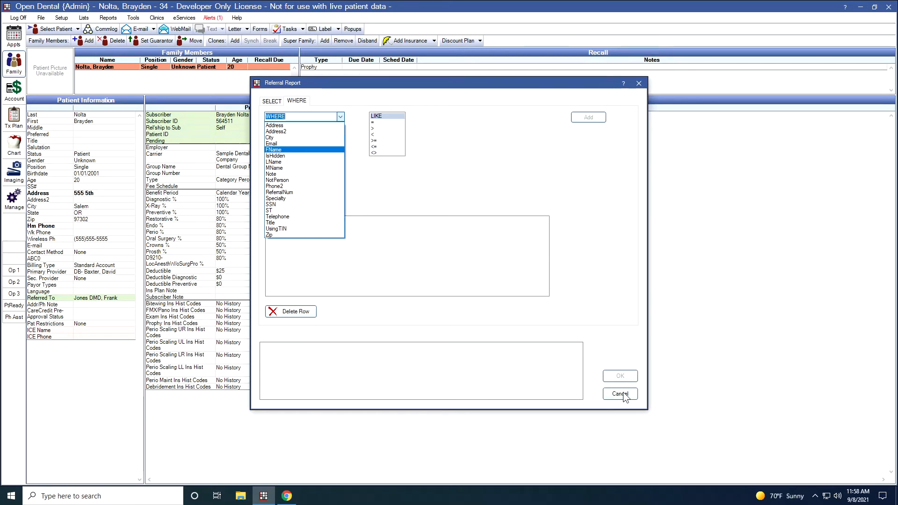
Step: Cancel the Referral Report, then review and close Referral Analysis for 09/01–09/30/2021
click(620, 394)
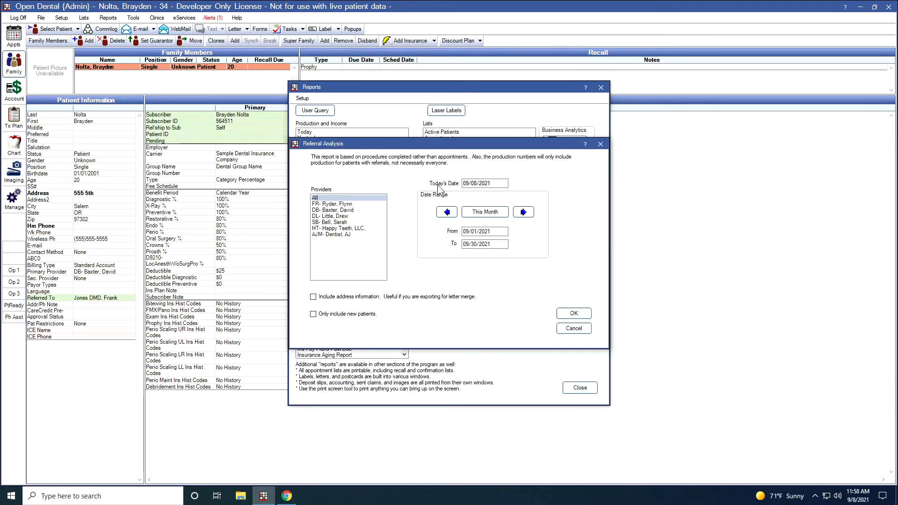
mouse_move(439, 190)
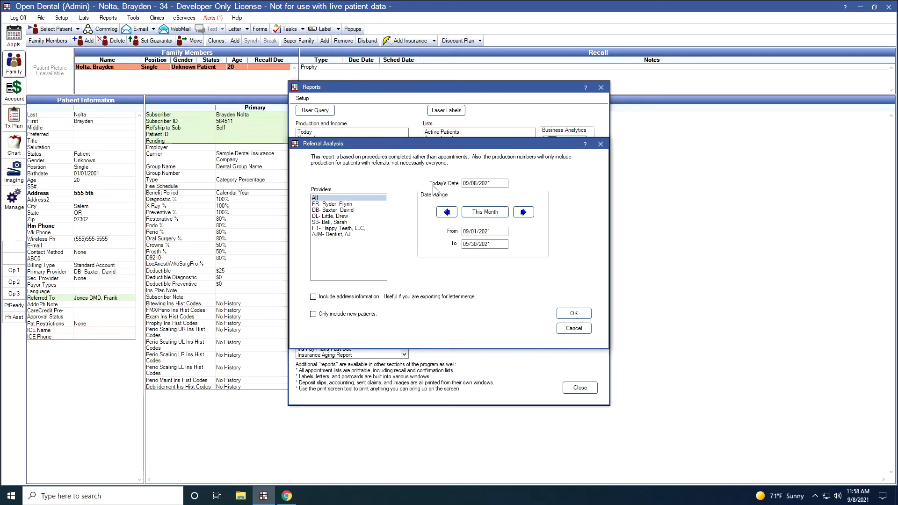
click(485, 243)
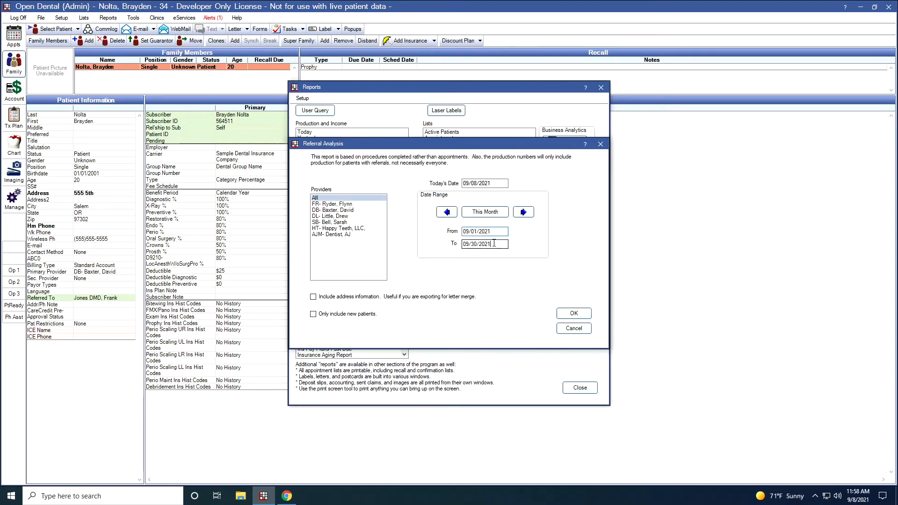
triple_click(484, 243)
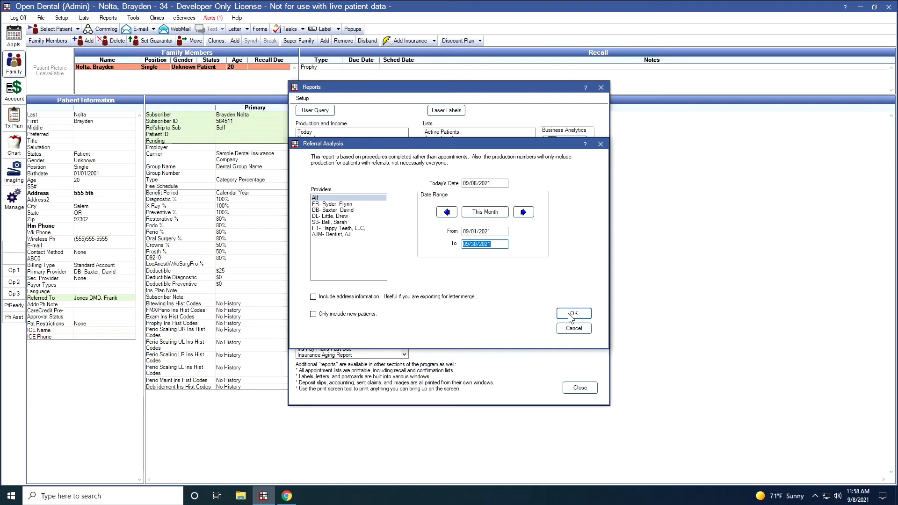
mouse_move(506, 276)
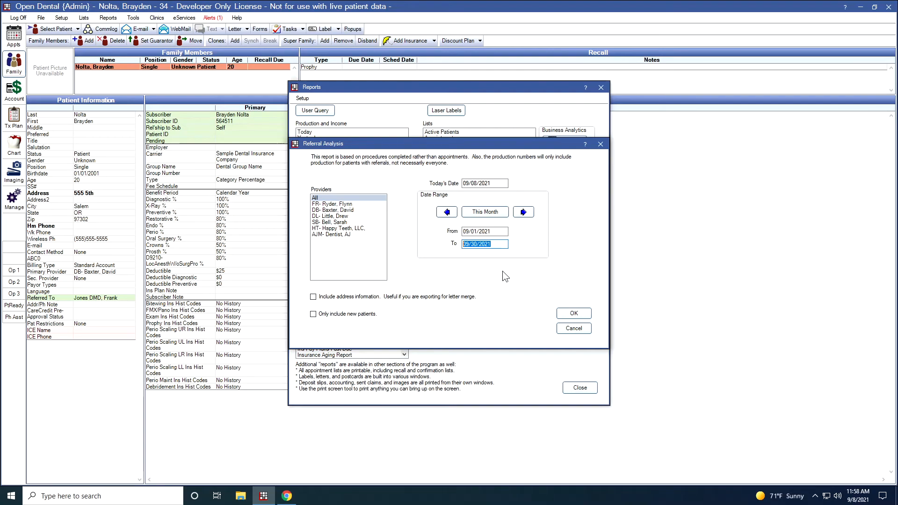
mouse_move(548, 299)
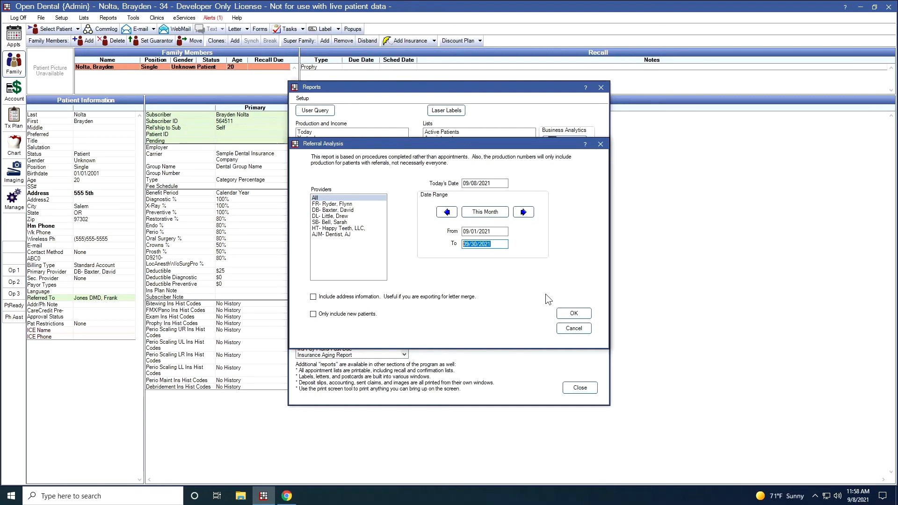
mouse_move(578, 360)
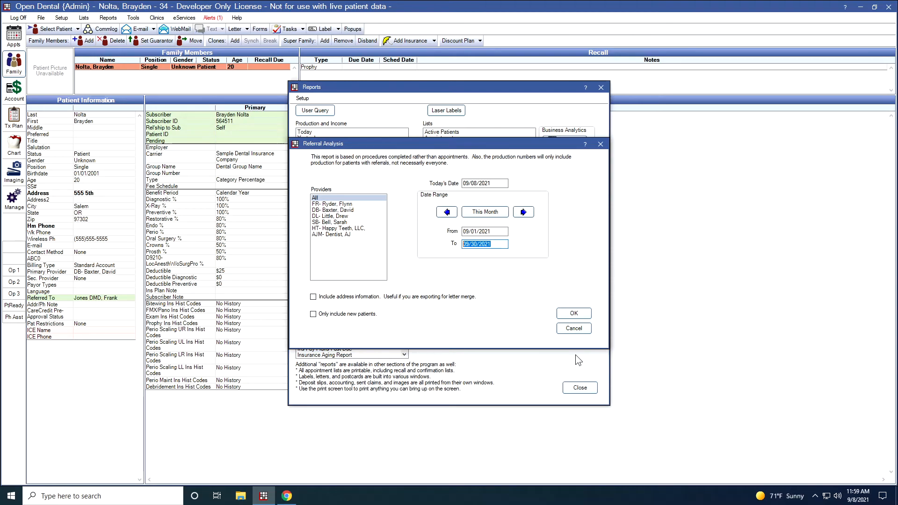
click(573, 329)
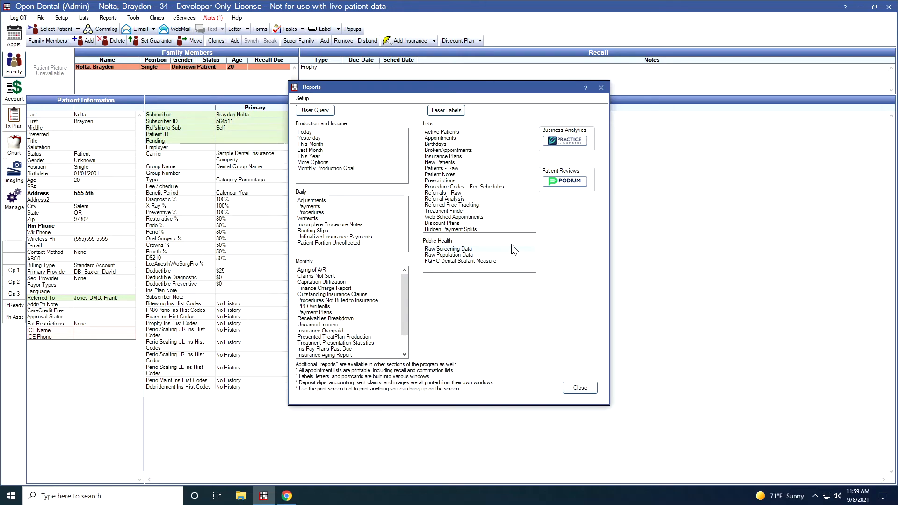